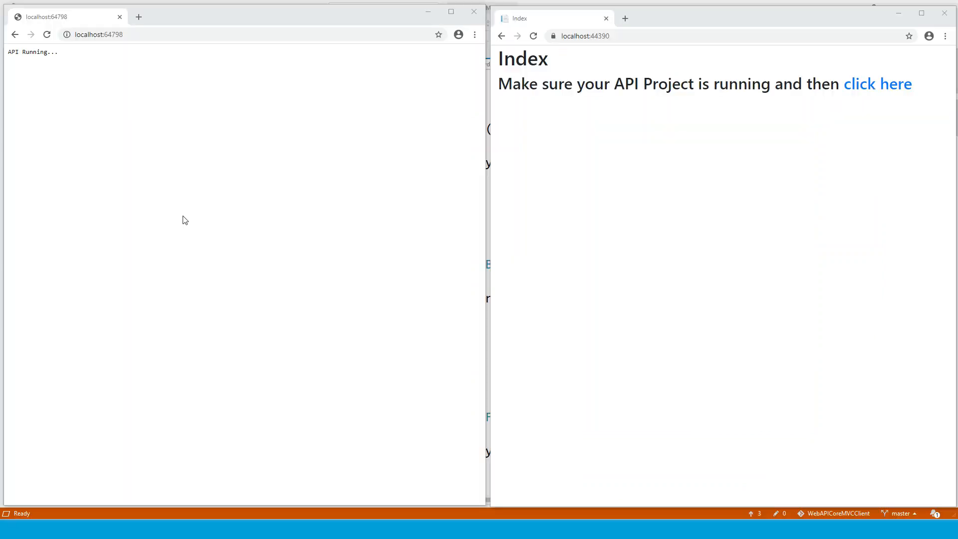
{"action": "mouse_move", "coordinate": [212, 65]}
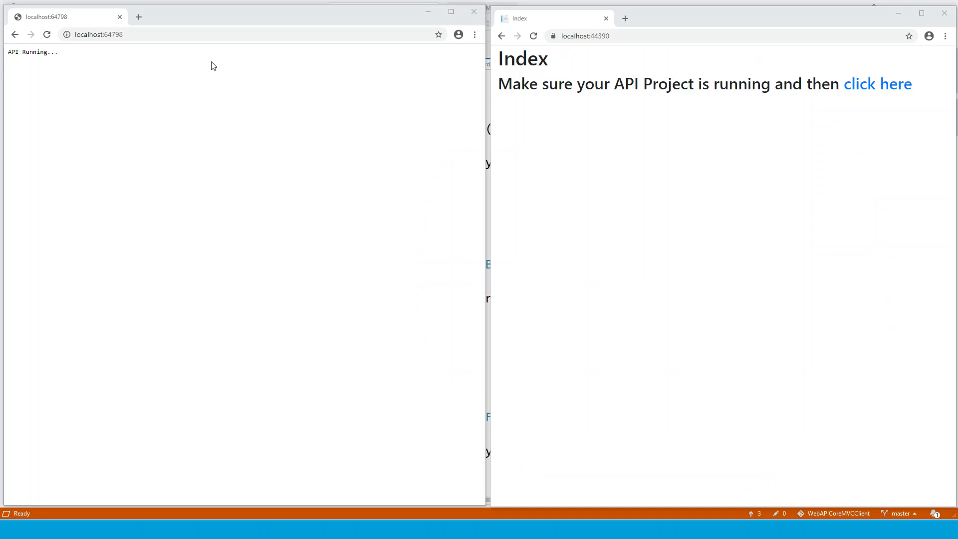
{"action": "mouse_move", "coordinate": [200, 111]}
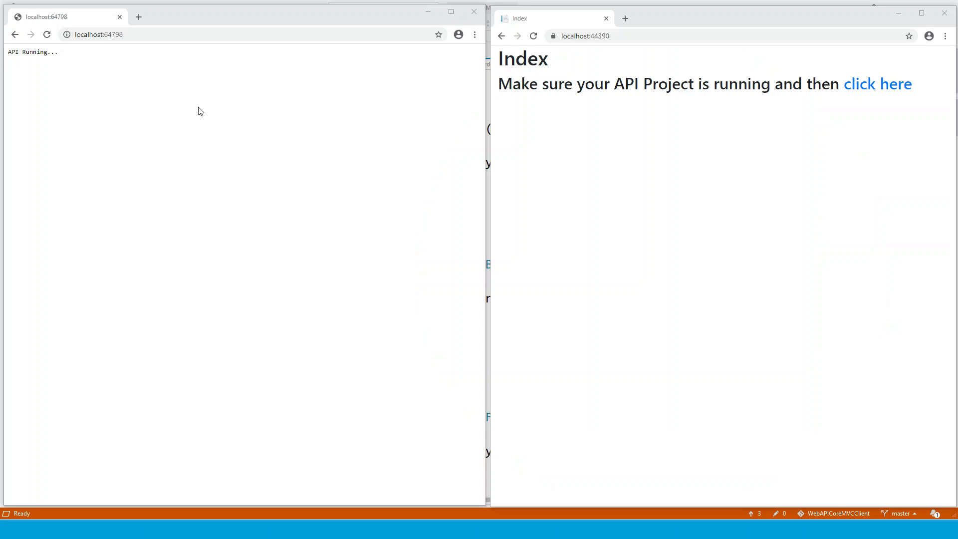
{"action": "mouse_move", "coordinate": [297, 146]}
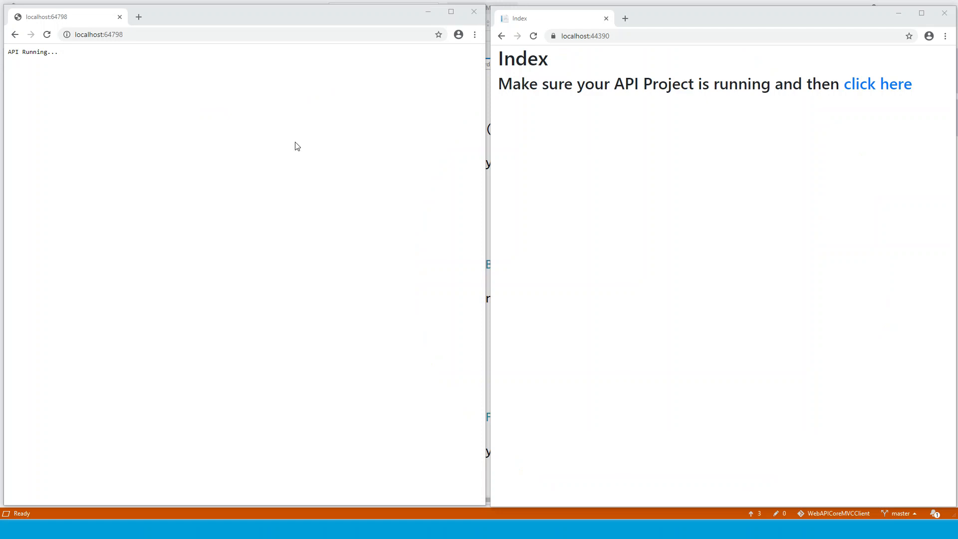
{"action": "mouse_move", "coordinate": [645, 147]}
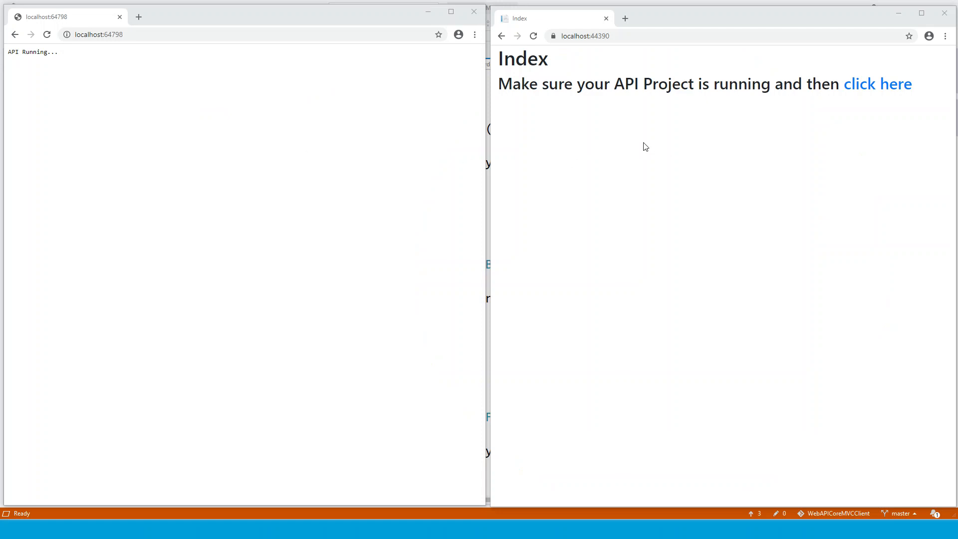
{"action": "mouse_move", "coordinate": [135, 124]}
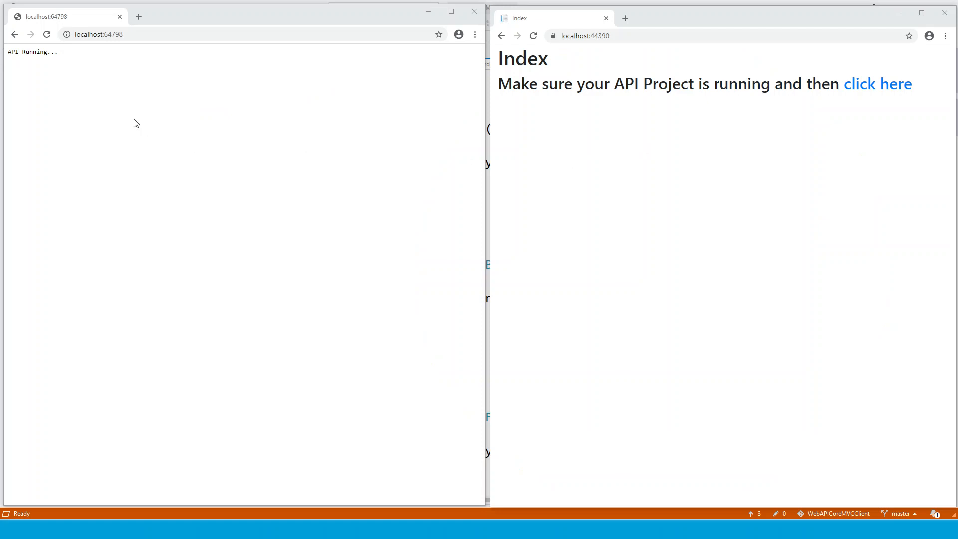
{"action": "mouse_move", "coordinate": [105, 95]}
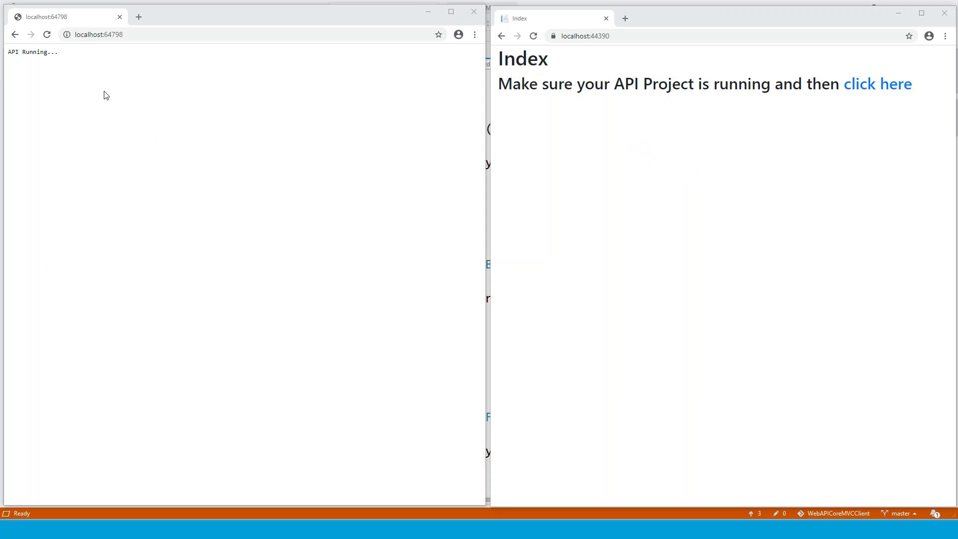
{"action": "mouse_move", "coordinate": [637, 134]}
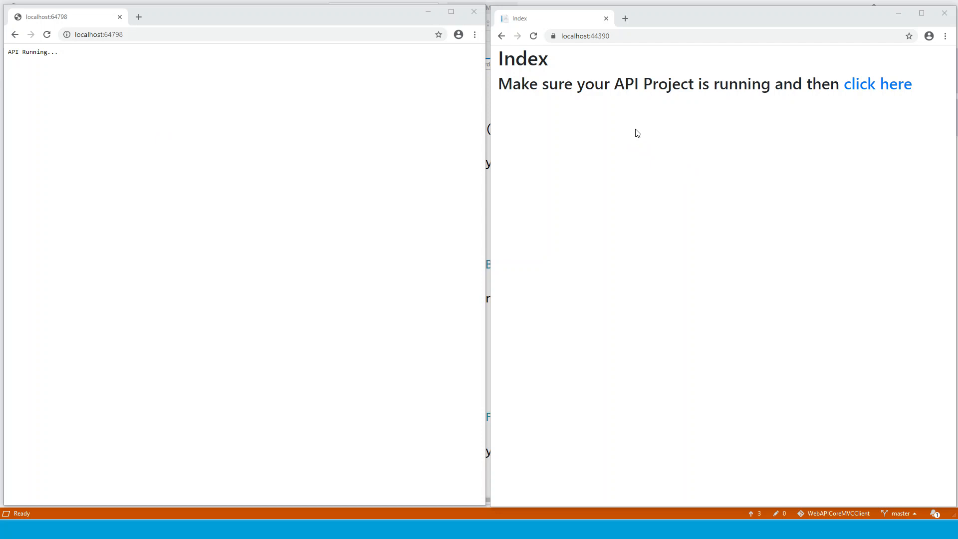
{"action": "mouse_move", "coordinate": [546, 107]}
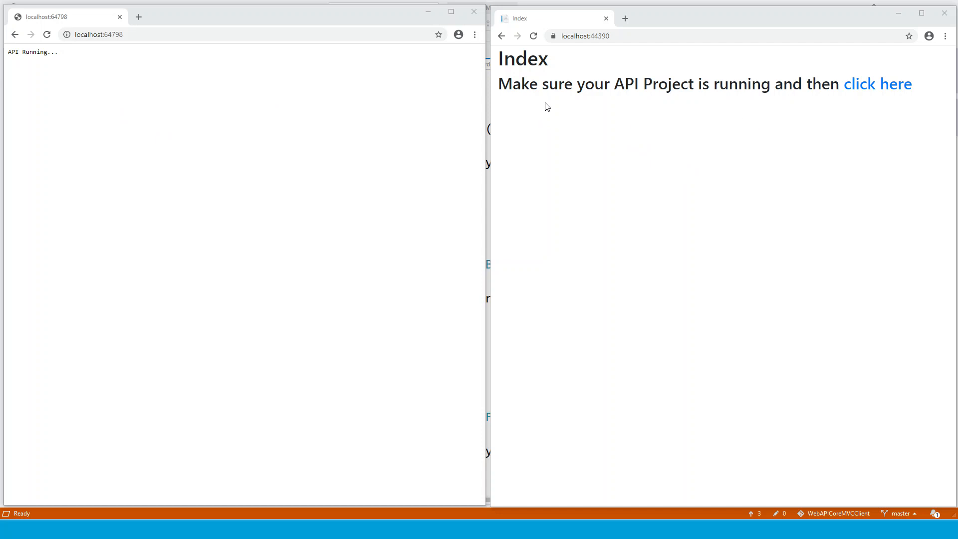
{"action": "mouse_move", "coordinate": [593, 106]}
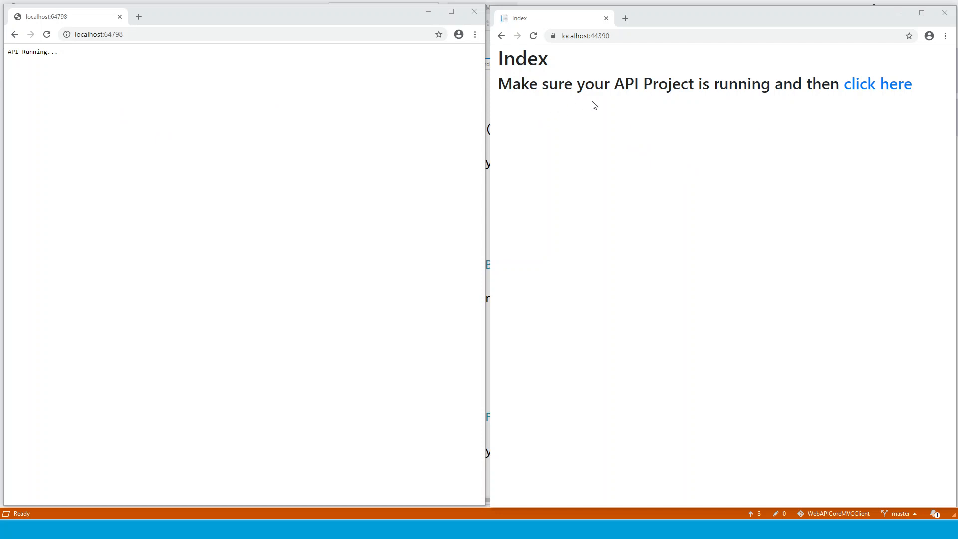
{"action": "mouse_move", "coordinate": [226, 107]}
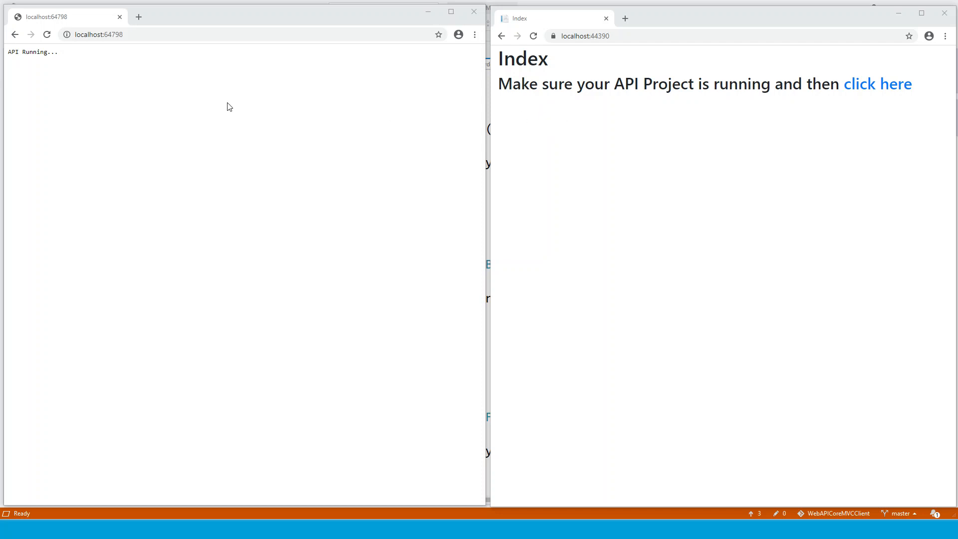
- Open the Customers list from the client Index page in a new tab
{"action": "left_click", "coordinate": [878, 83]}
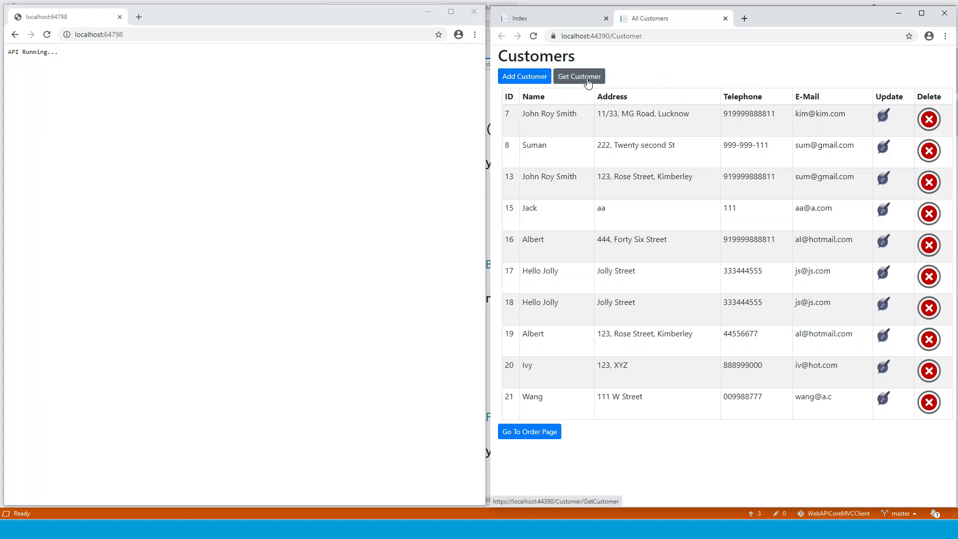
{"action": "mouse_move", "coordinate": [555, 318]}
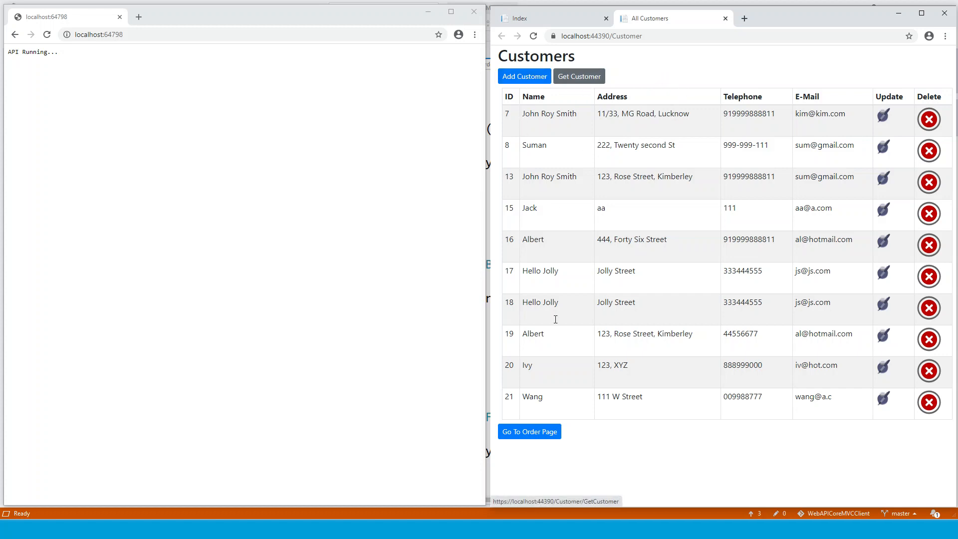
{"action": "mouse_move", "coordinate": [627, 445]}
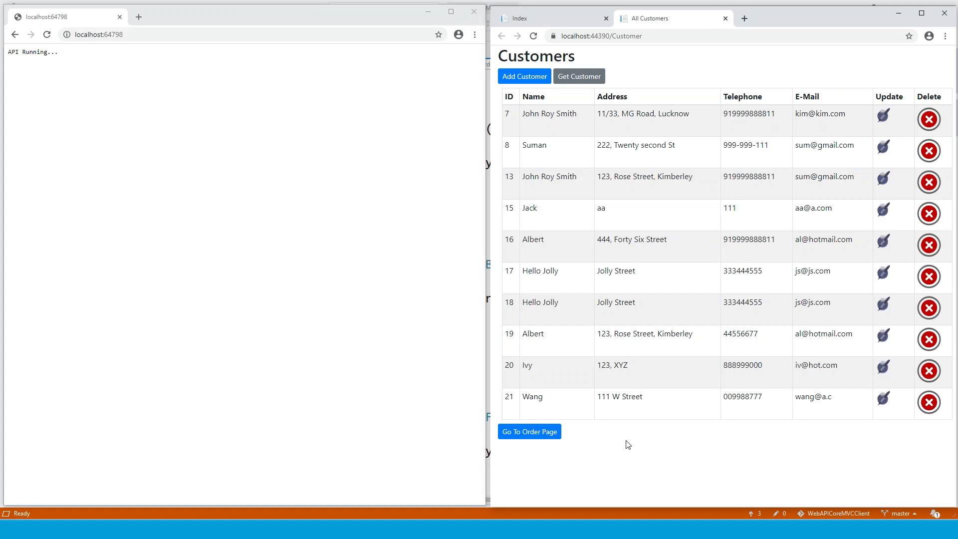
{"action": "mouse_move", "coordinate": [525, 76]}
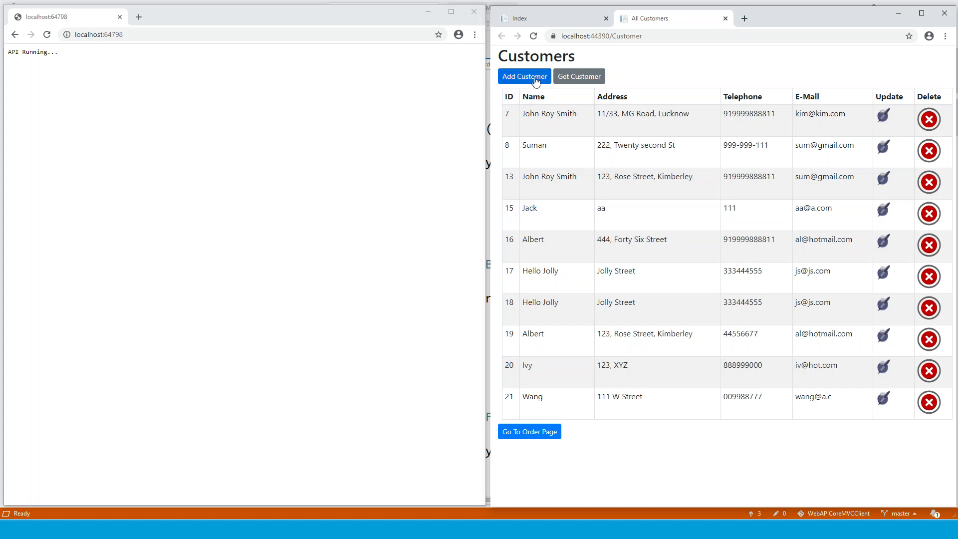
{"action": "left_click", "coordinate": [524, 75]}
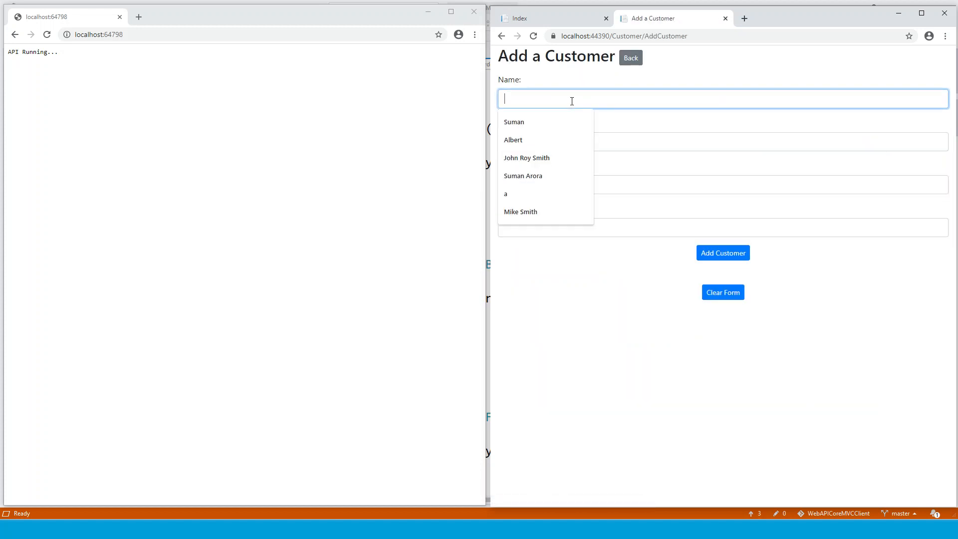
{"action": "left_click", "coordinate": [525, 157]}
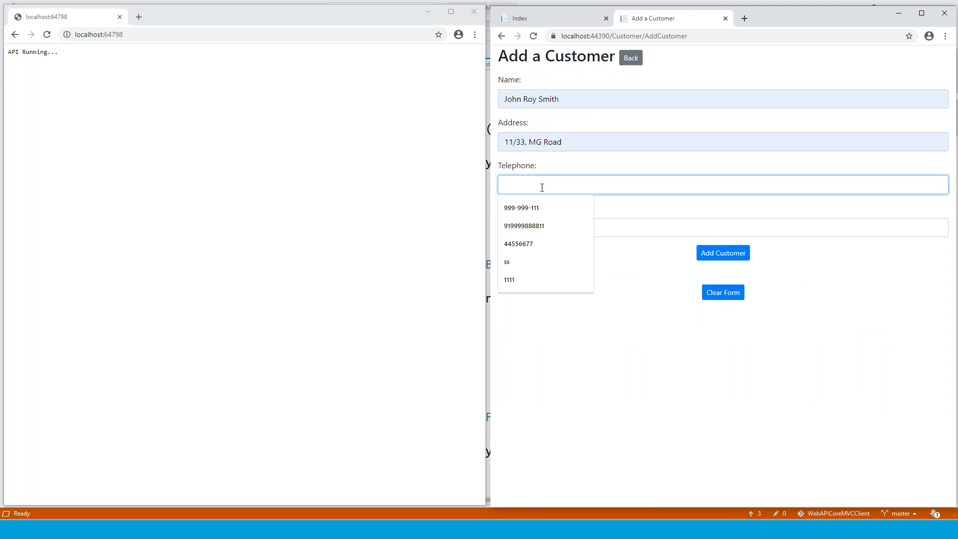
{"action": "left_click", "coordinate": [518, 244]}
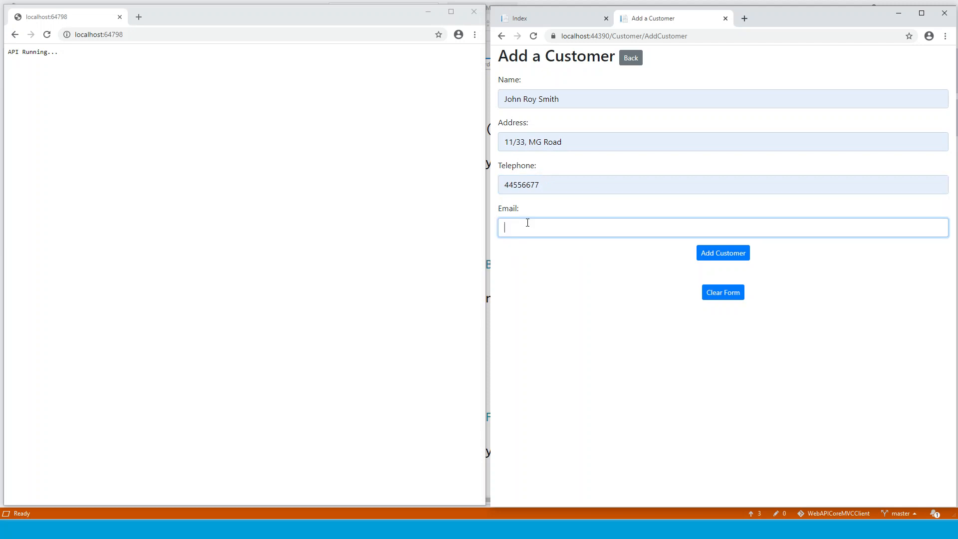
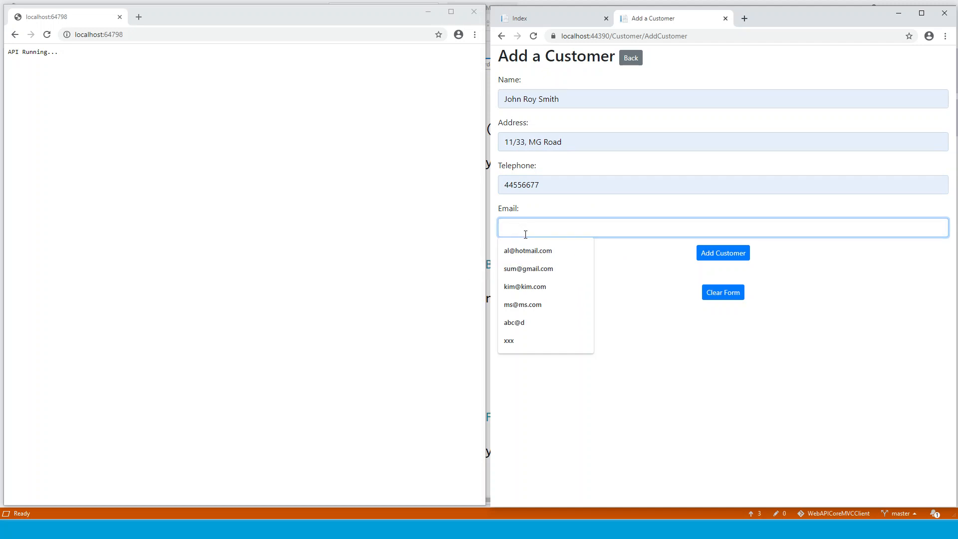
{"action": "type", "text": "as"}
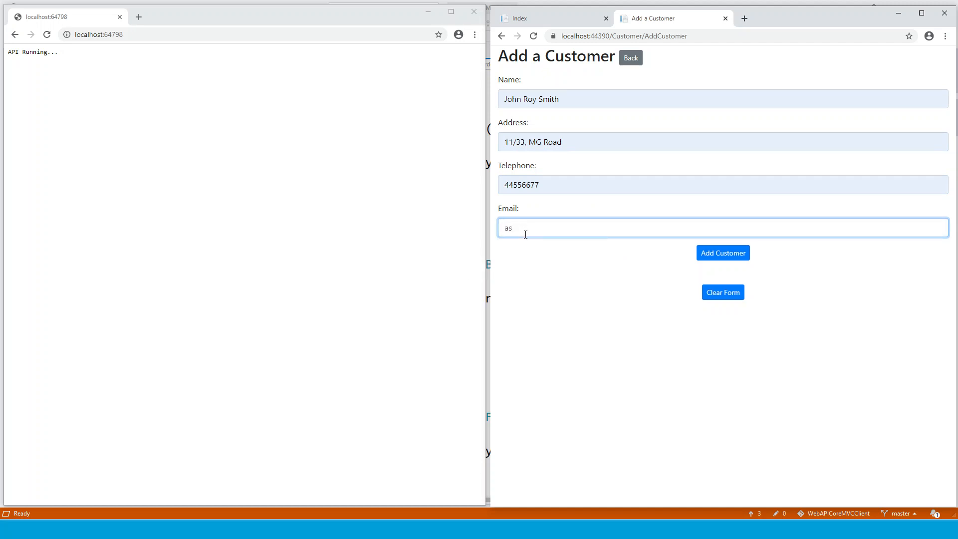
{"action": "type", "text": "@"}
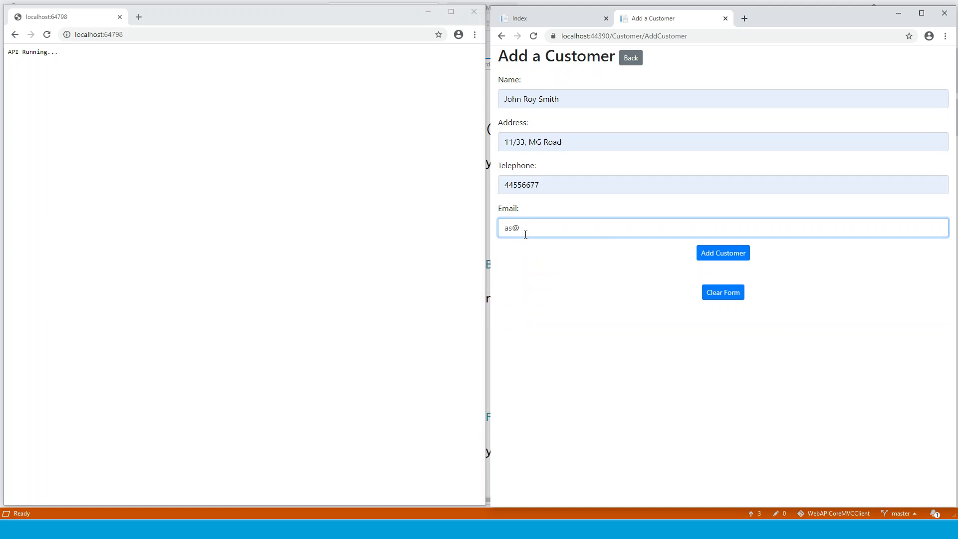
{"action": "type", "text": "a"}
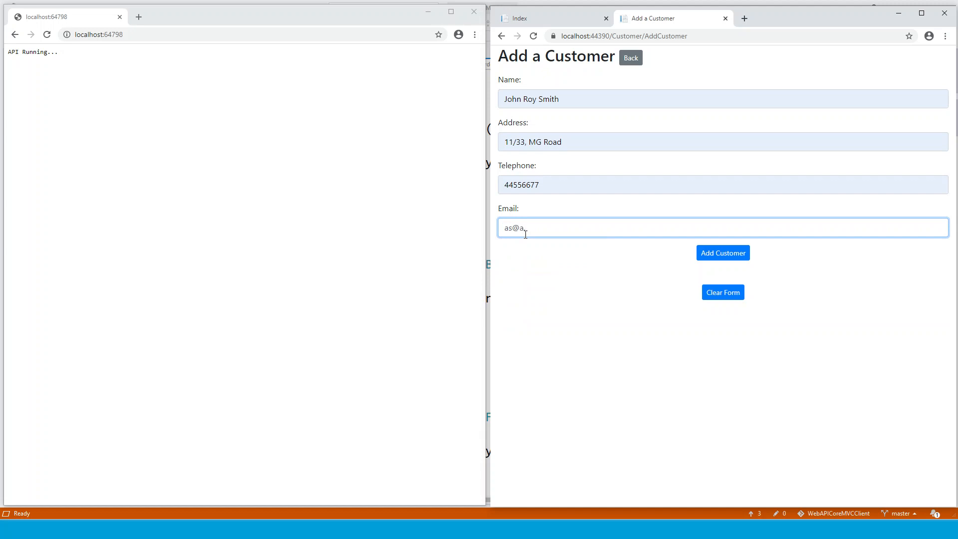
{"action": "left_click", "coordinate": [722, 253]}
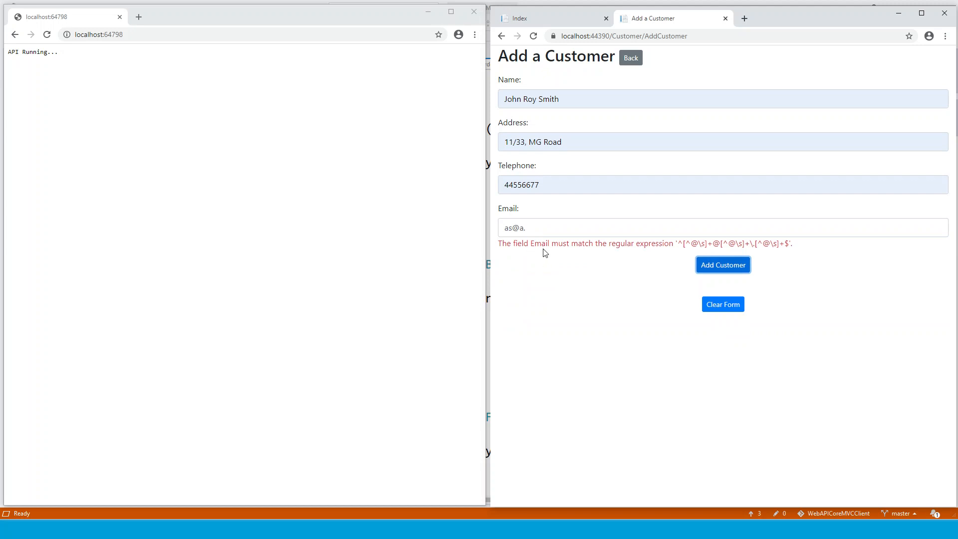
{"action": "left_click", "coordinate": [538, 228]}
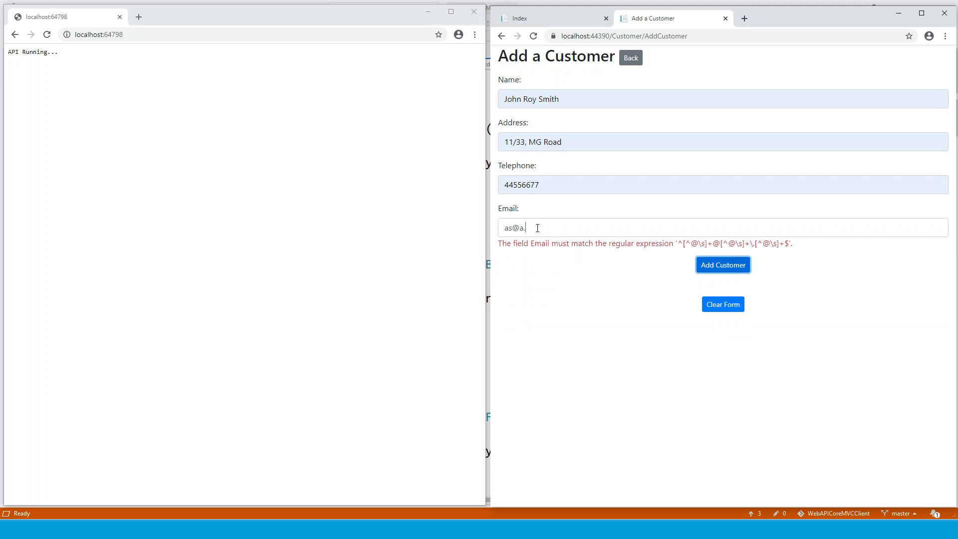
{"action": "type", "text": "com"}
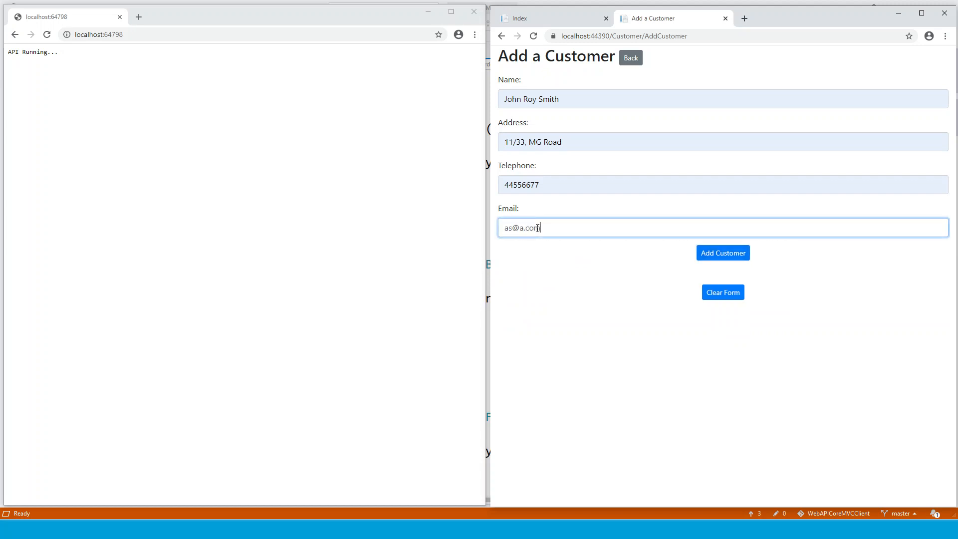
{"action": "left_click", "coordinate": [723, 252]}
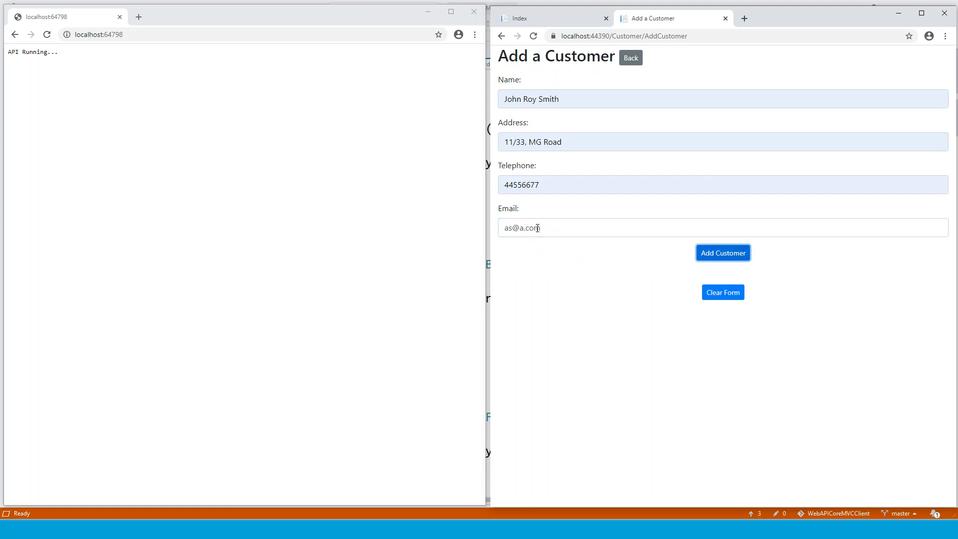
{"action": "mouse_move", "coordinate": [536, 171]}
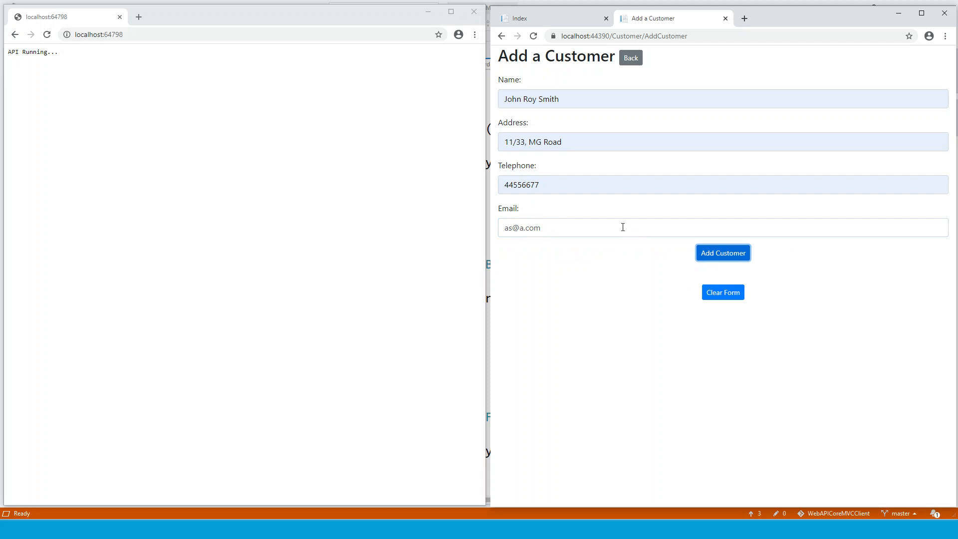
- Replace the customer name John Roy Smith with Kaushik
{"action": "left_click", "coordinate": [584, 99]}
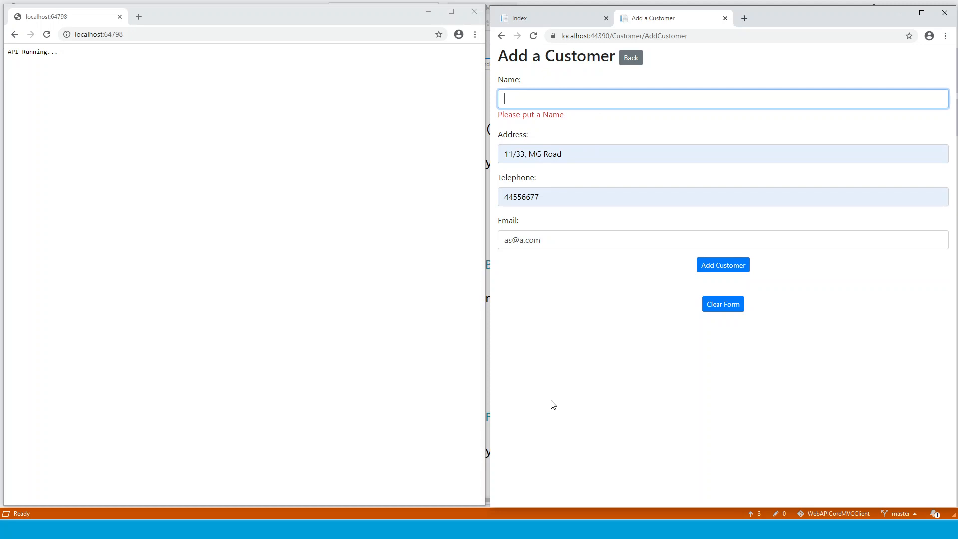
{"action": "mouse_move", "coordinate": [535, 119]}
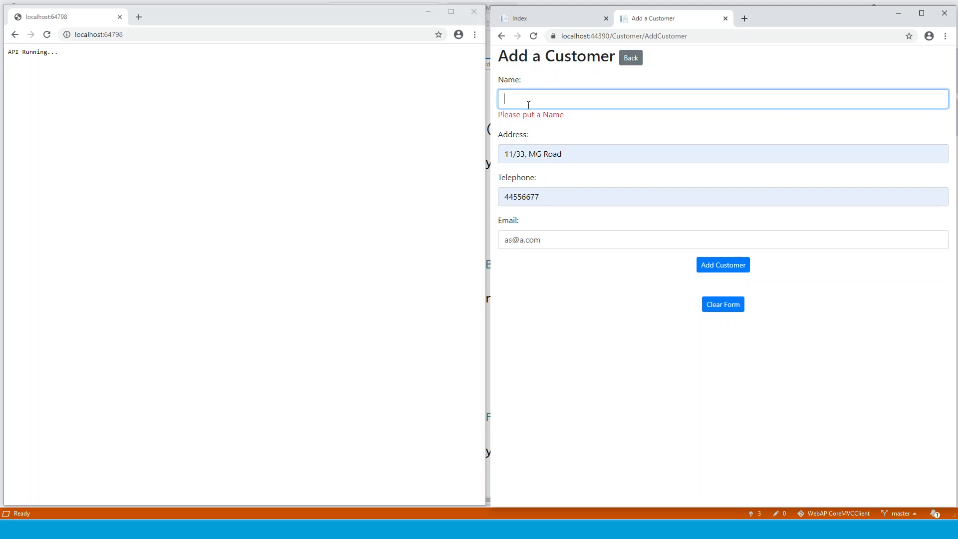
{"action": "type", "text": "k"}
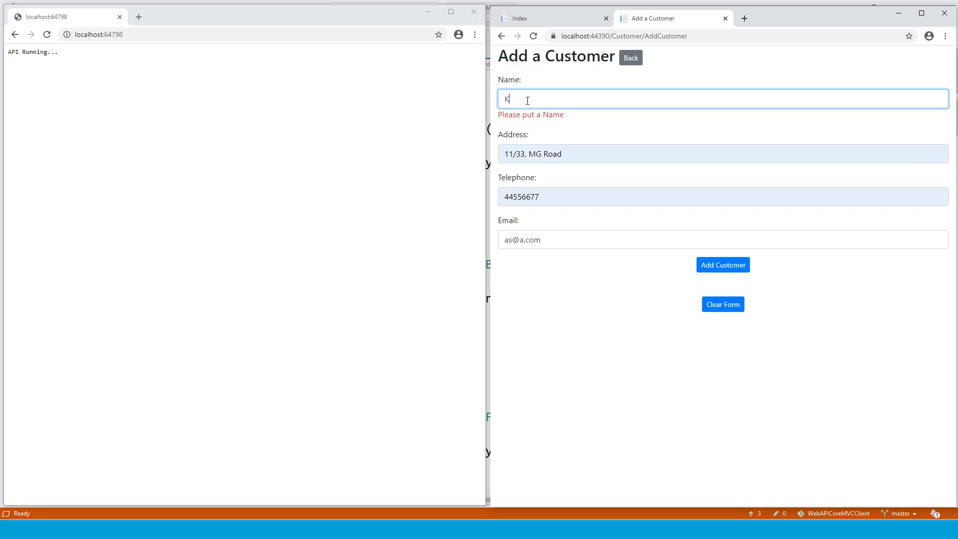
{"action": "type", "text": "au"}
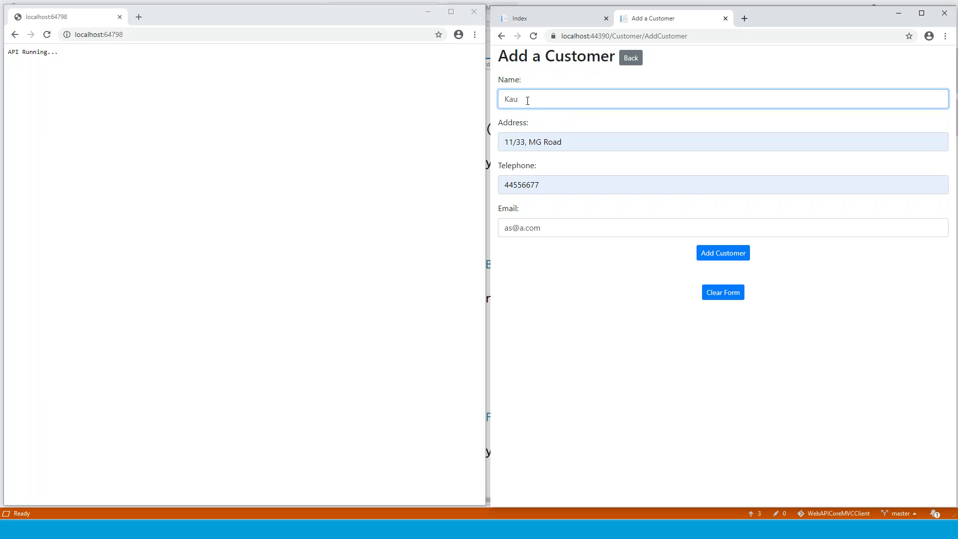
{"action": "type", "text": "shik"}
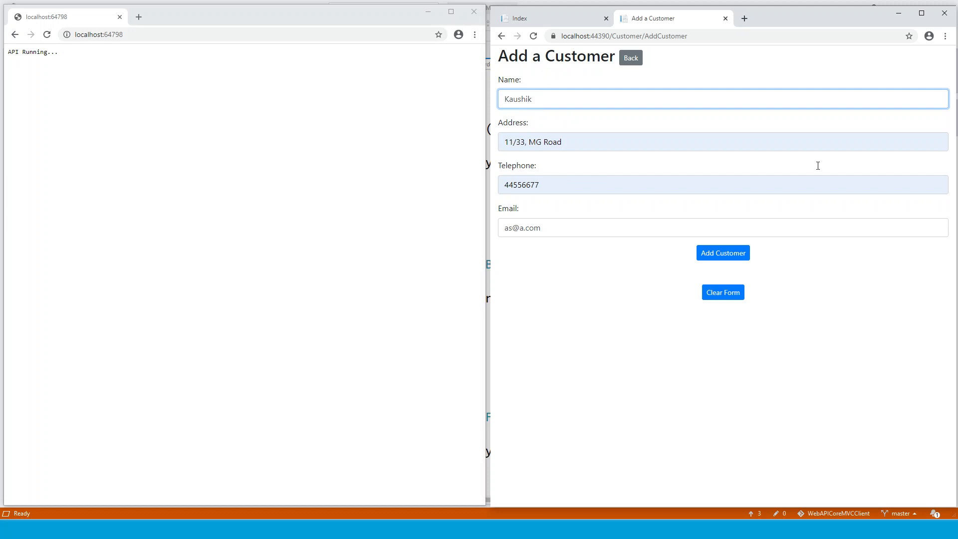
{"action": "mouse_move", "coordinate": [737, 267]}
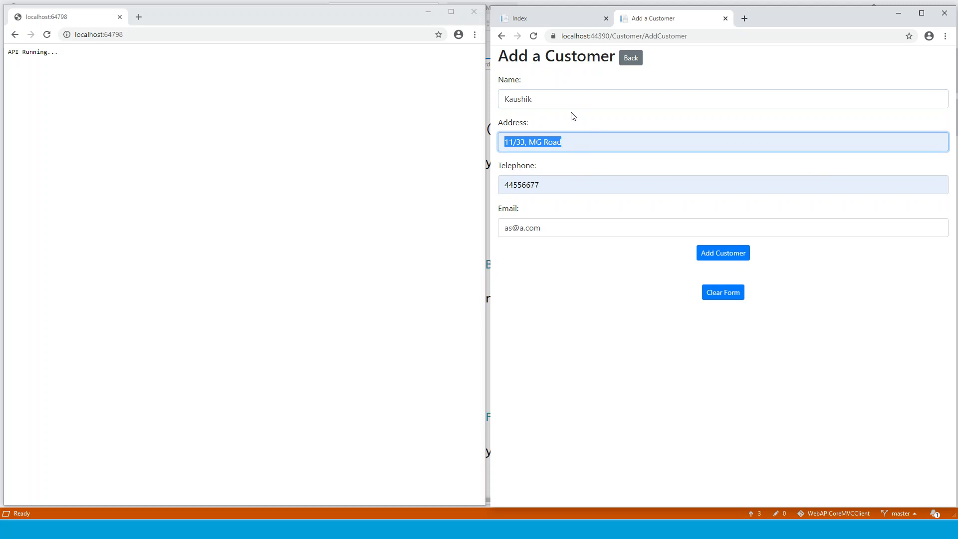
{"action": "mouse_move", "coordinate": [723, 253]}
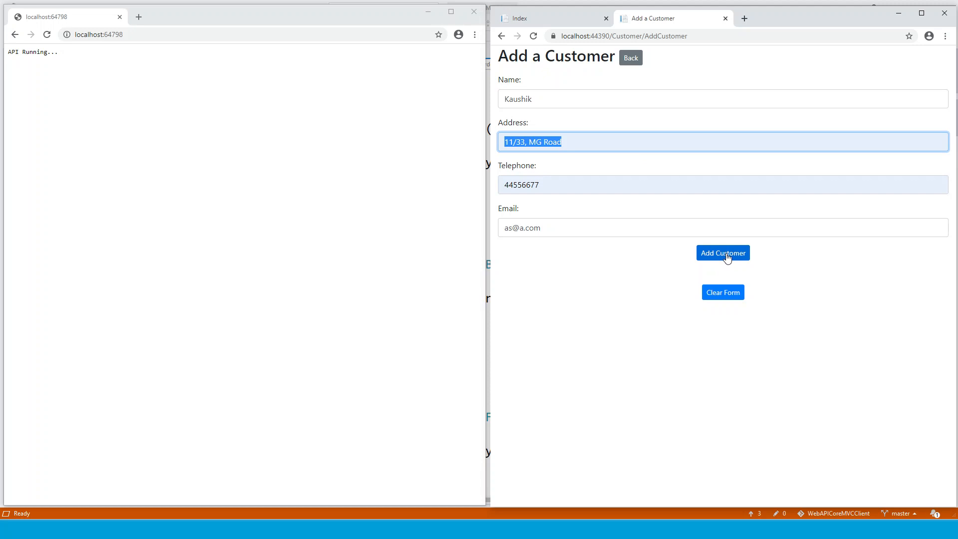
- Submit customer Kaushik so it appears in the Customer table
{"action": "left_click", "coordinate": [722, 253]}
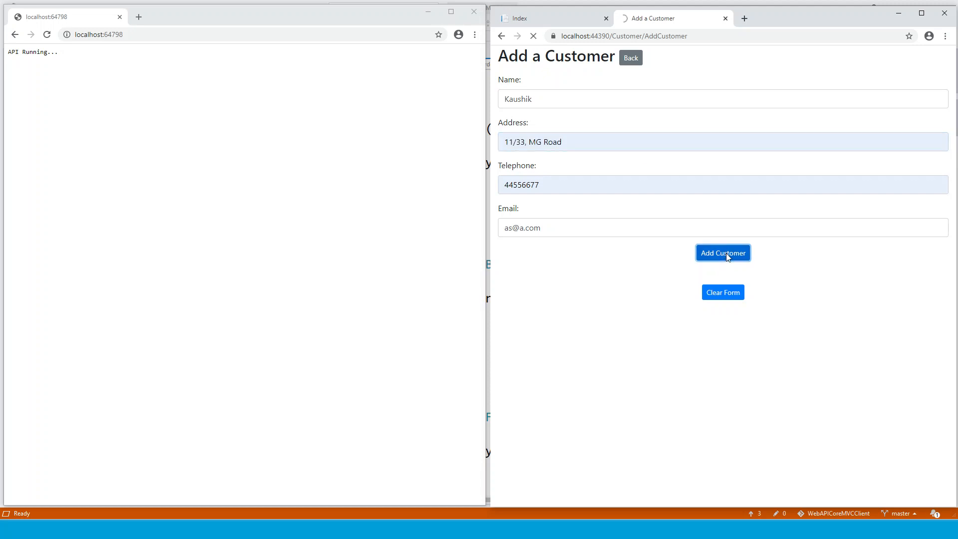
{"action": "left_click", "coordinate": [722, 252]}
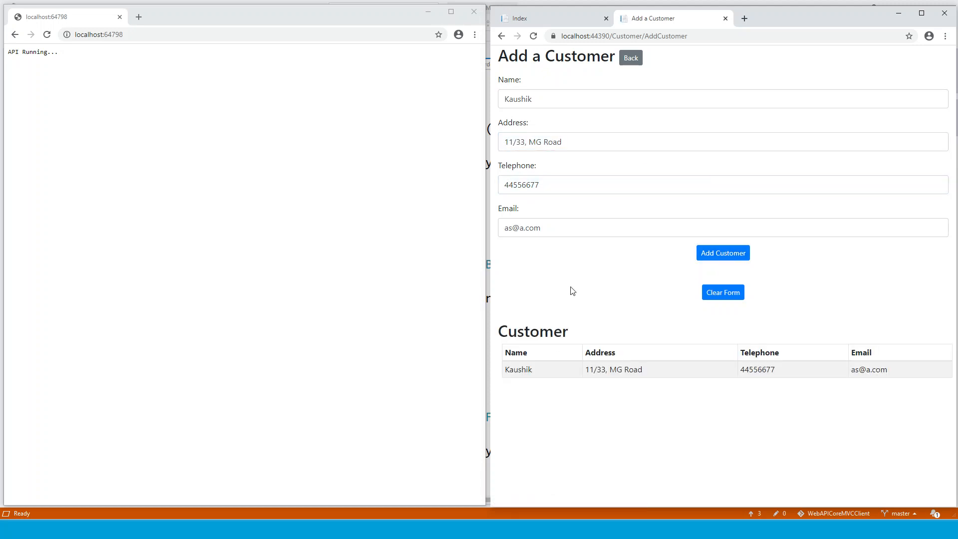
{"action": "mouse_move", "coordinate": [585, 420]}
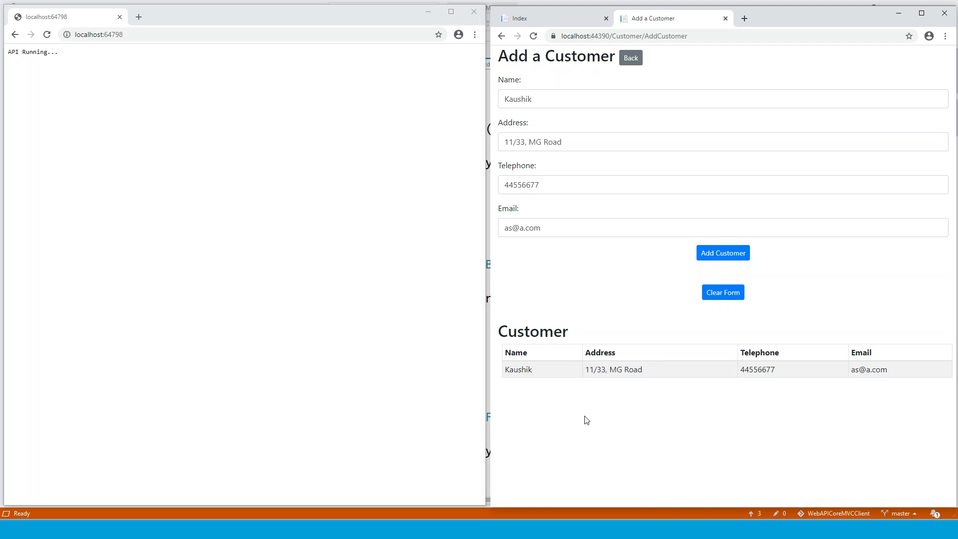
{"action": "mouse_move", "coordinate": [757, 419]}
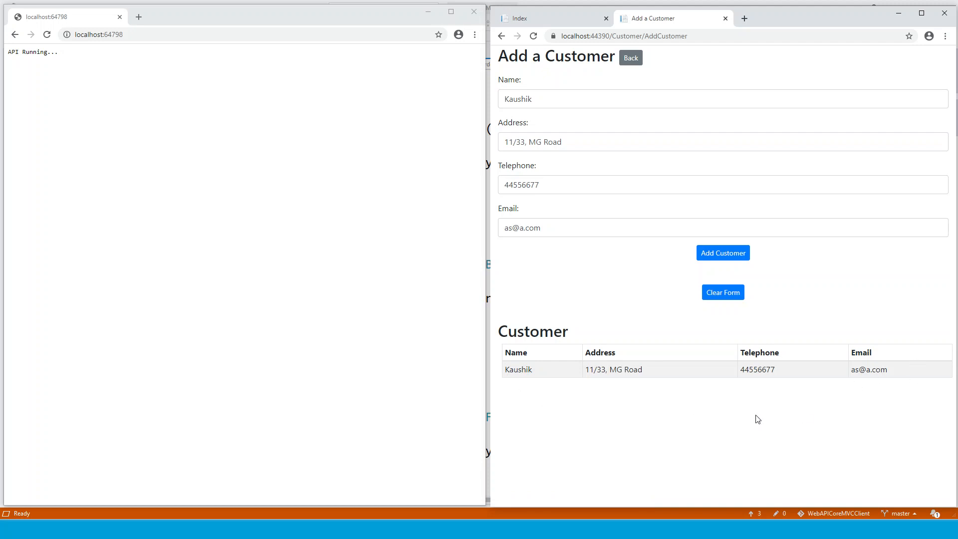
{"action": "mouse_move", "coordinate": [722, 292]}
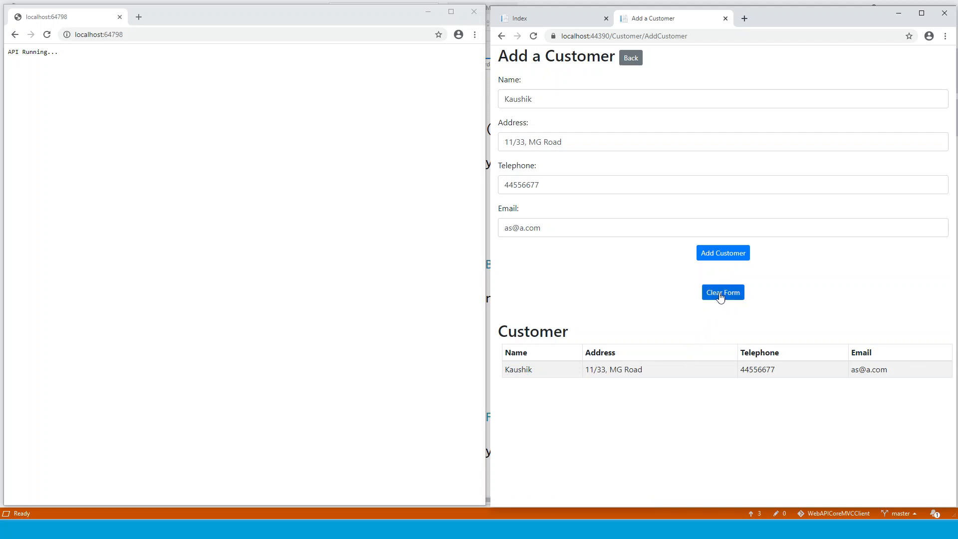
- Clear the form, look up customer 8 (Suman), then return to the lists
{"action": "left_click", "coordinate": [723, 292]}
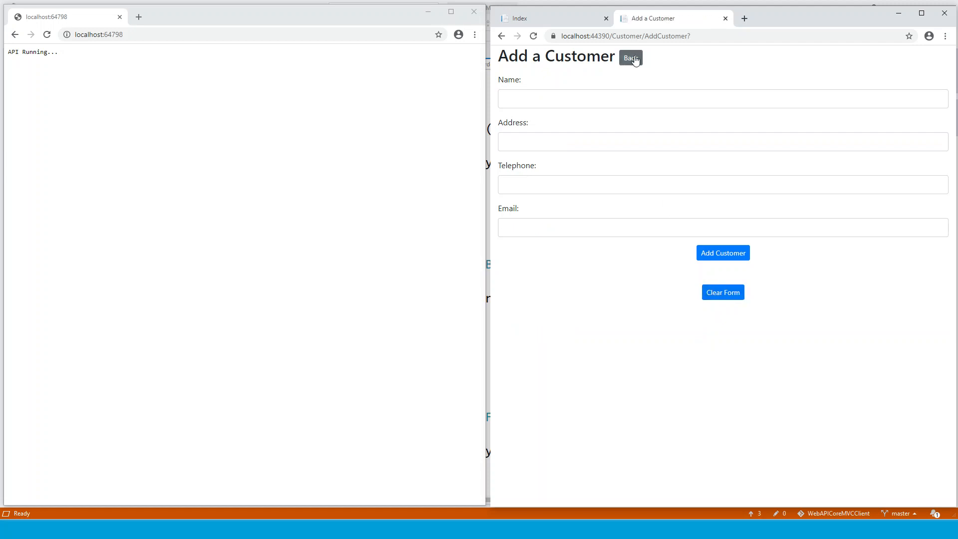
{"action": "left_click", "coordinate": [631, 58]}
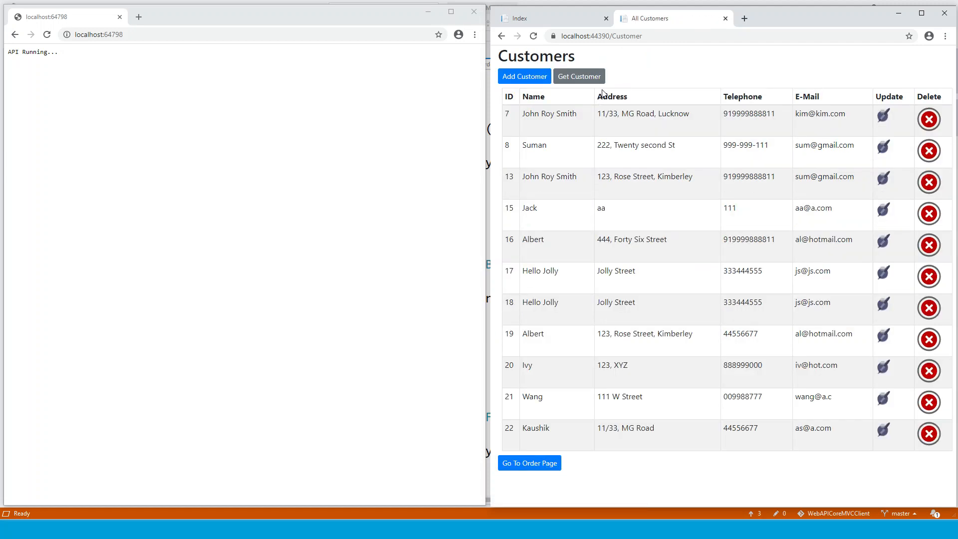
{"action": "mouse_move", "coordinate": [542, 127]}
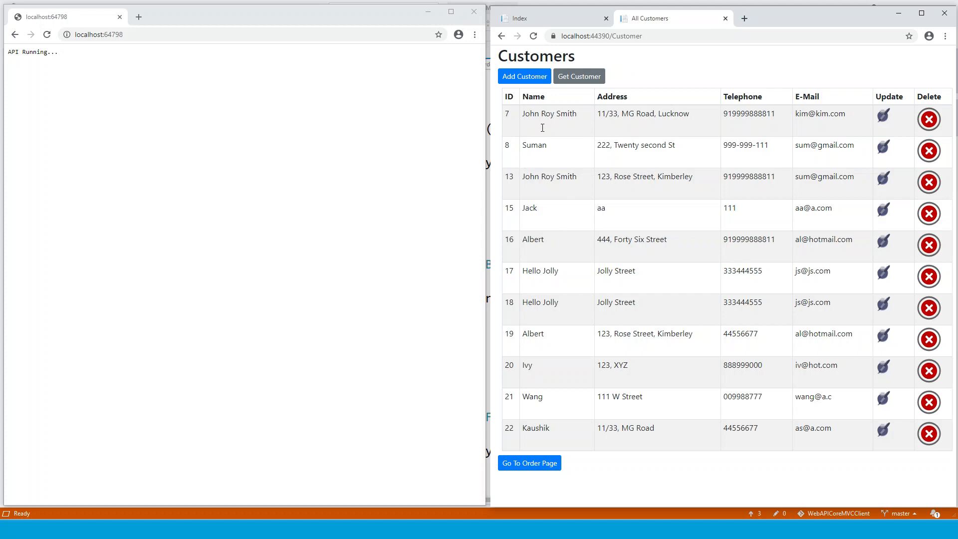
{"action": "left_click", "coordinate": [578, 76]}
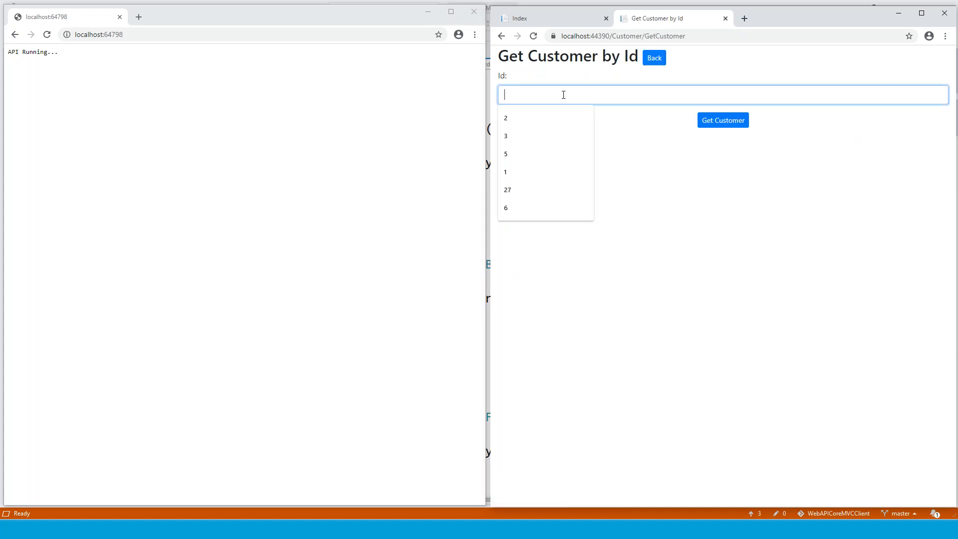
{"action": "left_click", "coordinate": [722, 120]}
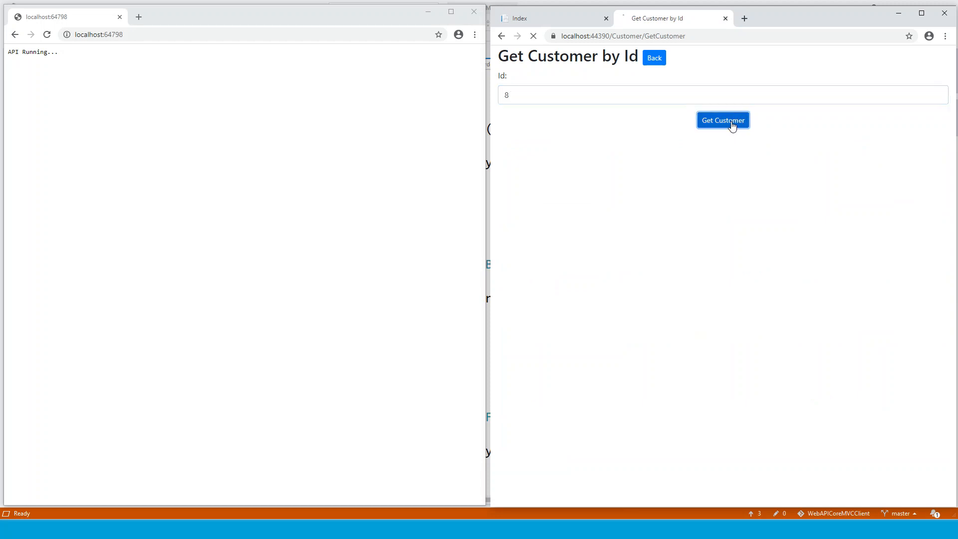
{"action": "left_click", "coordinate": [722, 120]}
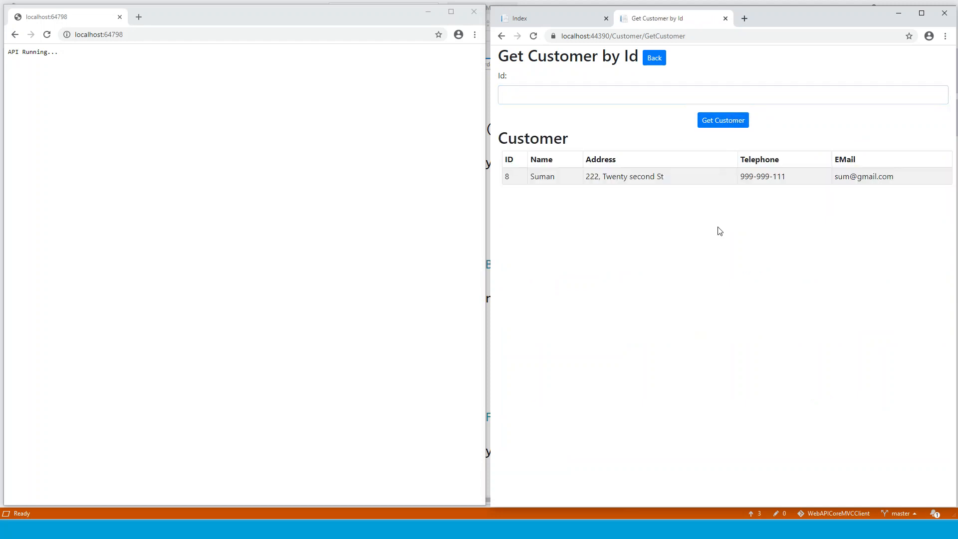
{"action": "left_click", "coordinate": [653, 58]}
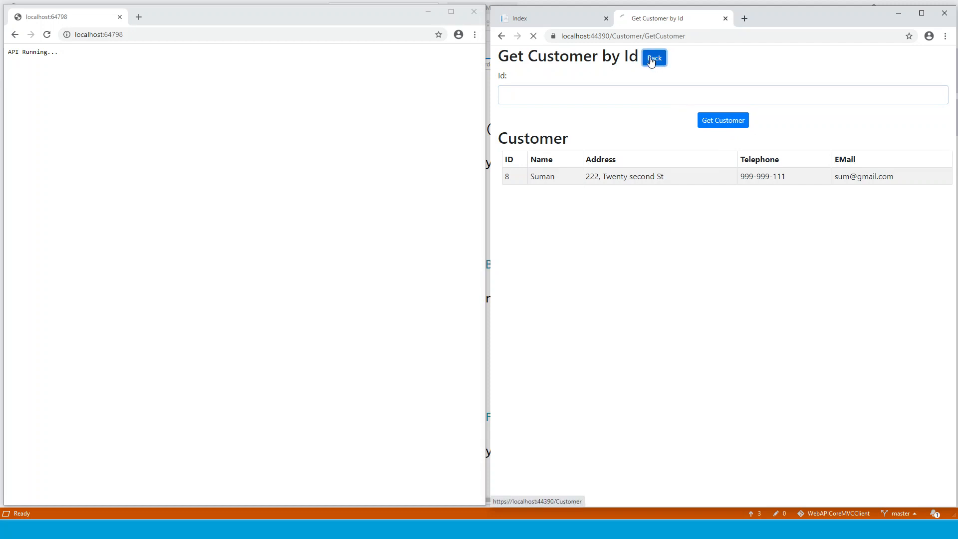
{"action": "left_click", "coordinate": [653, 57]}
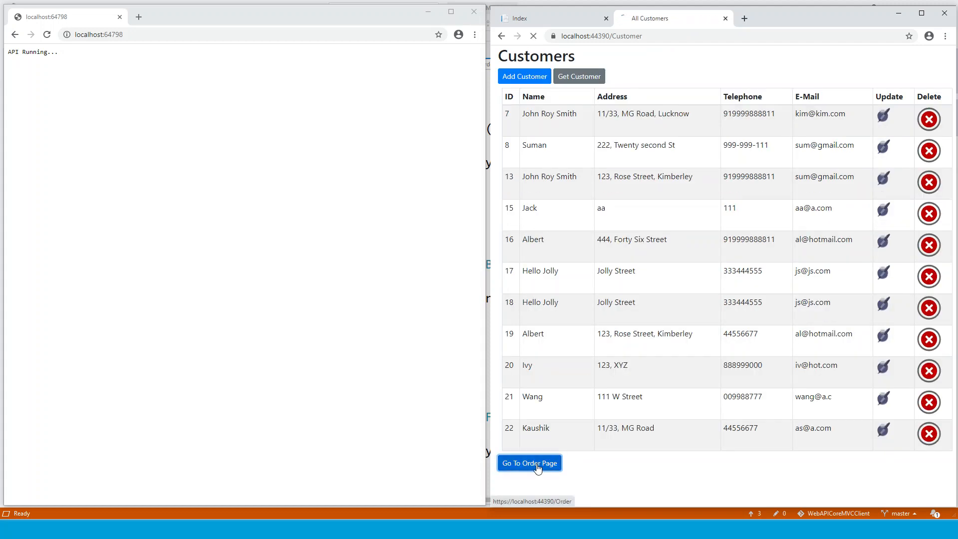
- Look up order 39 (customer 19, Test, 35.0000) and return to Orders
{"action": "left_click", "coordinate": [529, 463]}
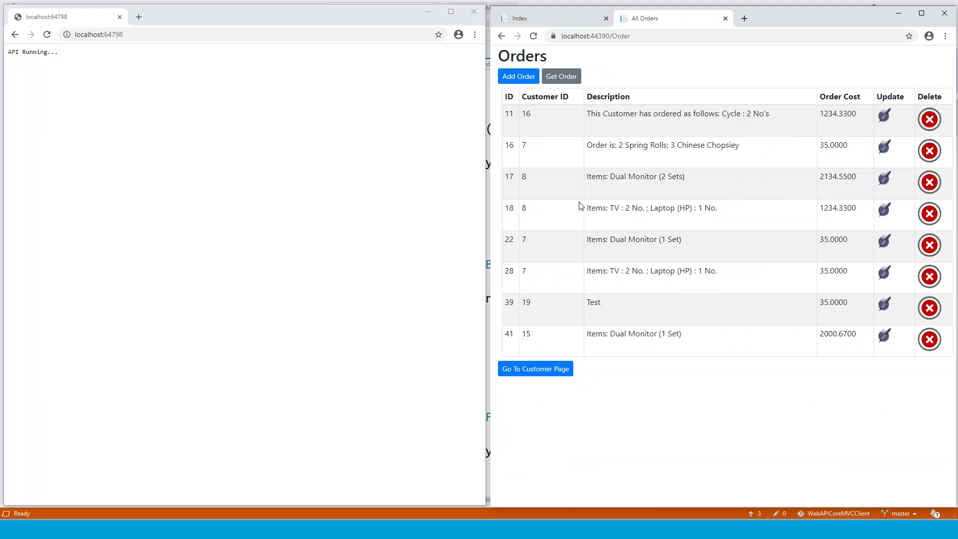
{"action": "mouse_move", "coordinate": [560, 75]}
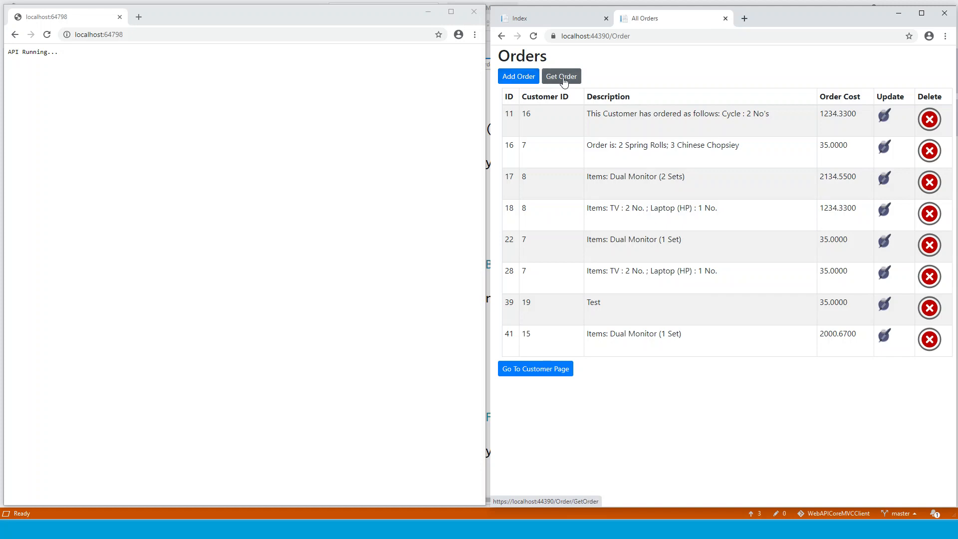
{"action": "mouse_move", "coordinate": [512, 323]}
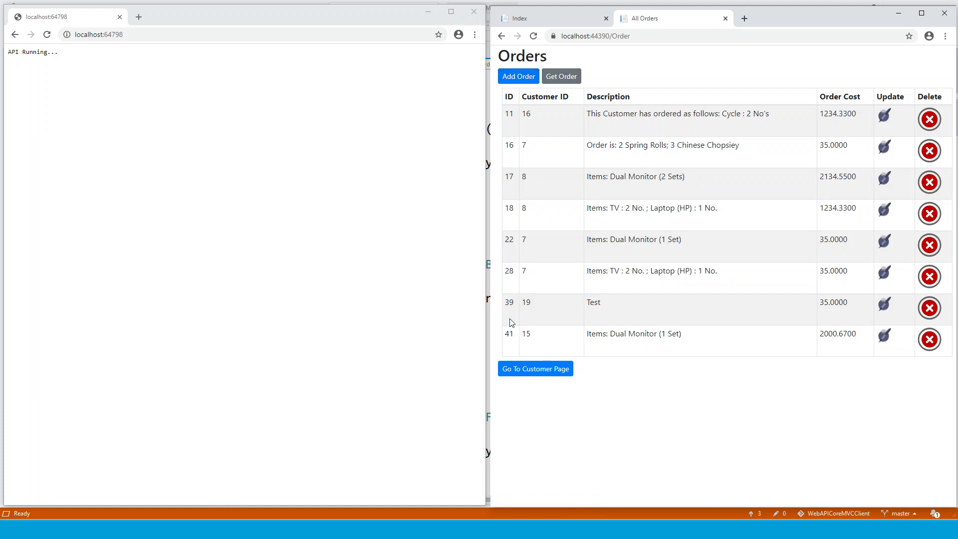
{"action": "left_click", "coordinate": [560, 76]}
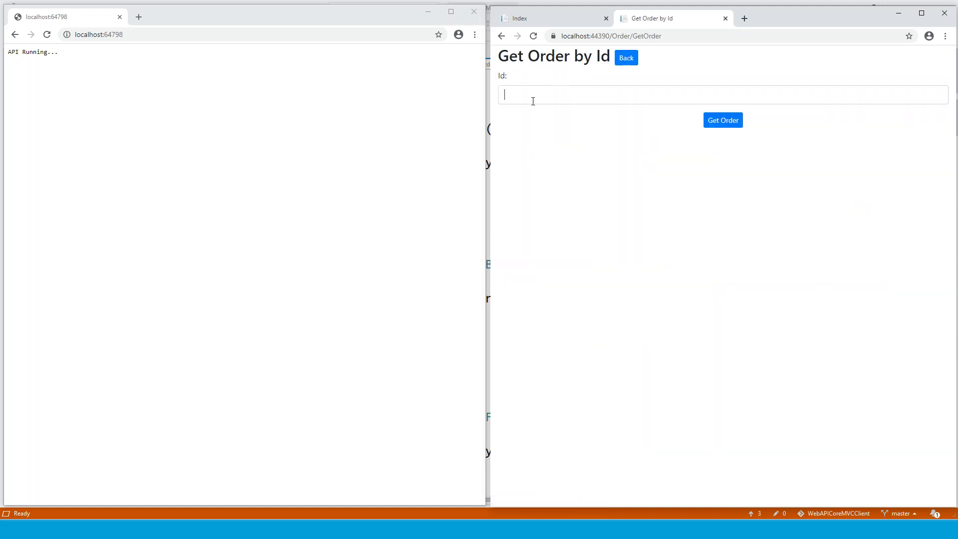
{"action": "type", "text": "39"}
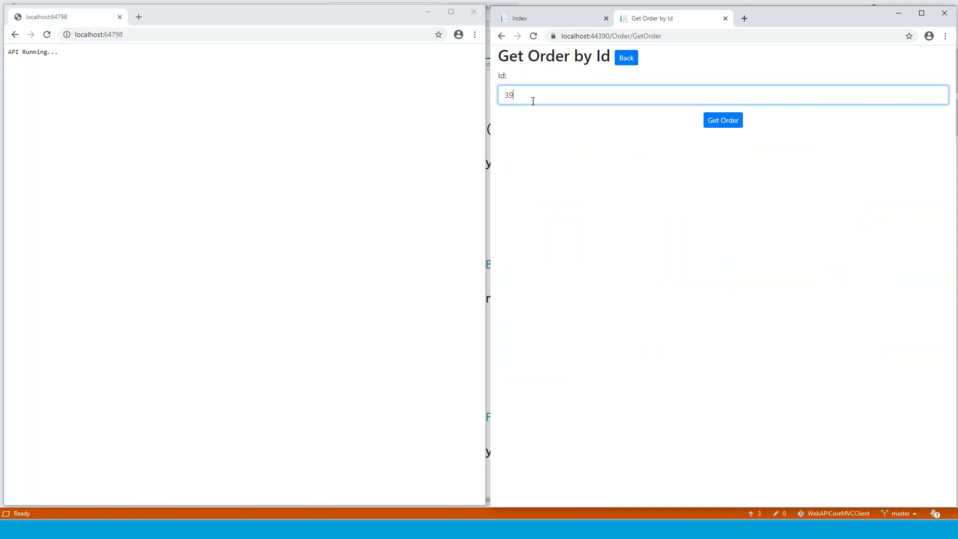
{"action": "left_click", "coordinate": [722, 120]}
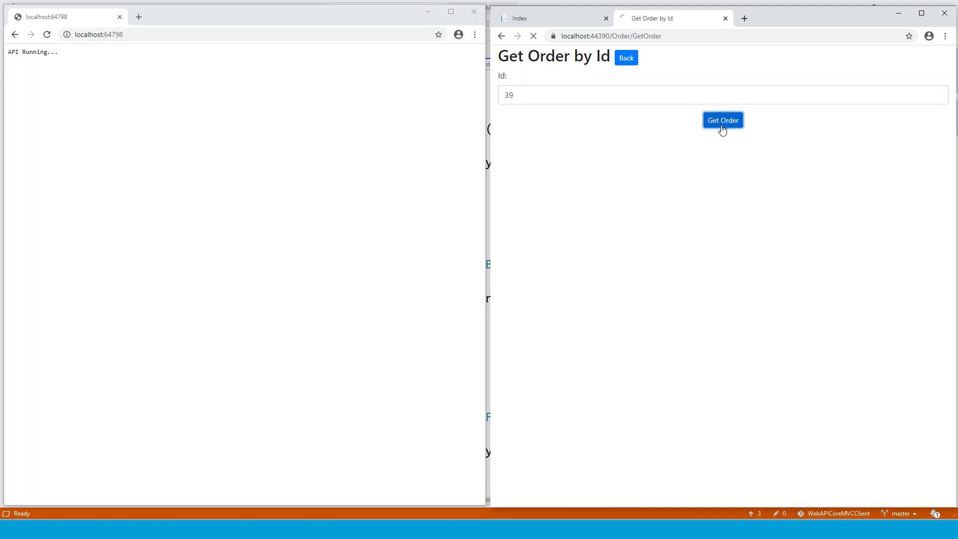
{"action": "left_click", "coordinate": [722, 120]}
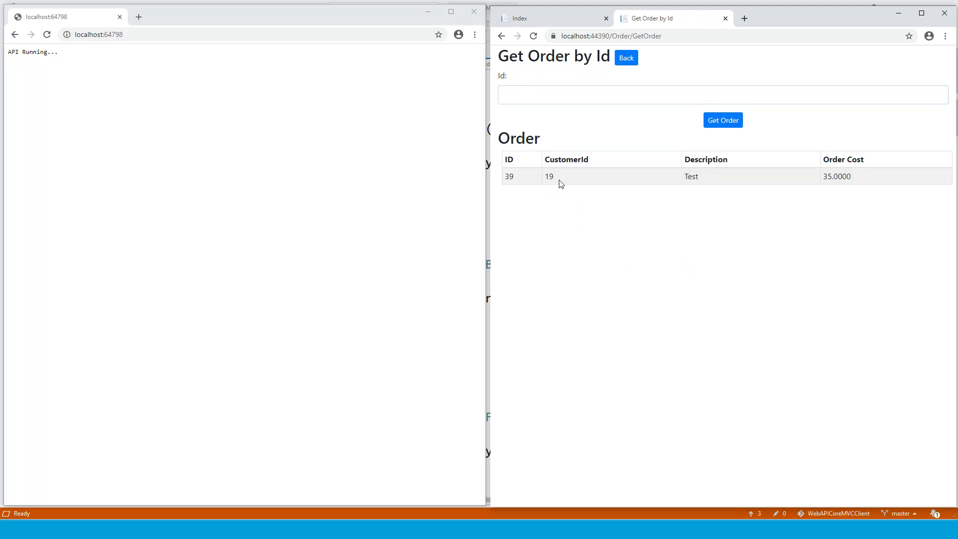
{"action": "mouse_move", "coordinate": [625, 58]}
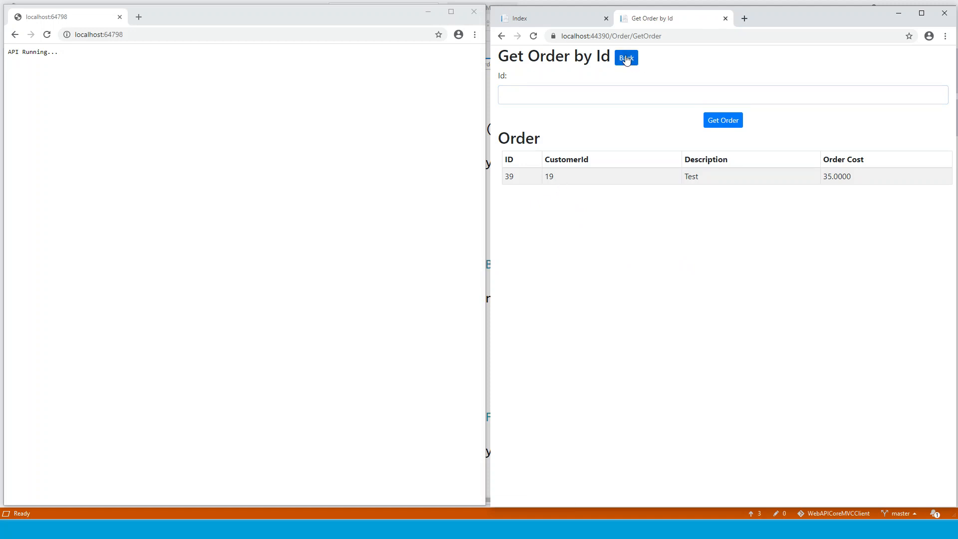
{"action": "left_click", "coordinate": [626, 58]}
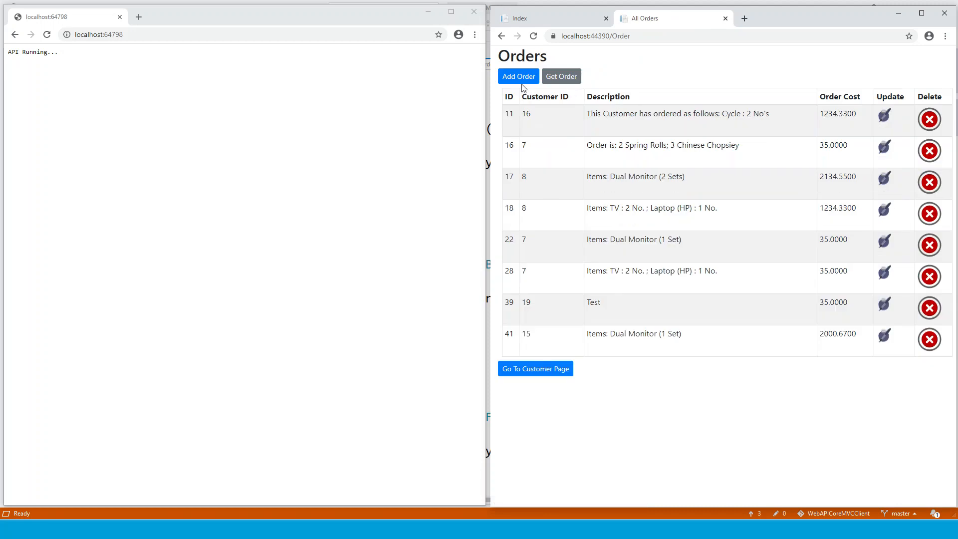
- Submit an order for customer 1, Dual Monitor (1 Set), 1234.33, then clear the form
{"action": "left_click", "coordinate": [518, 75]}
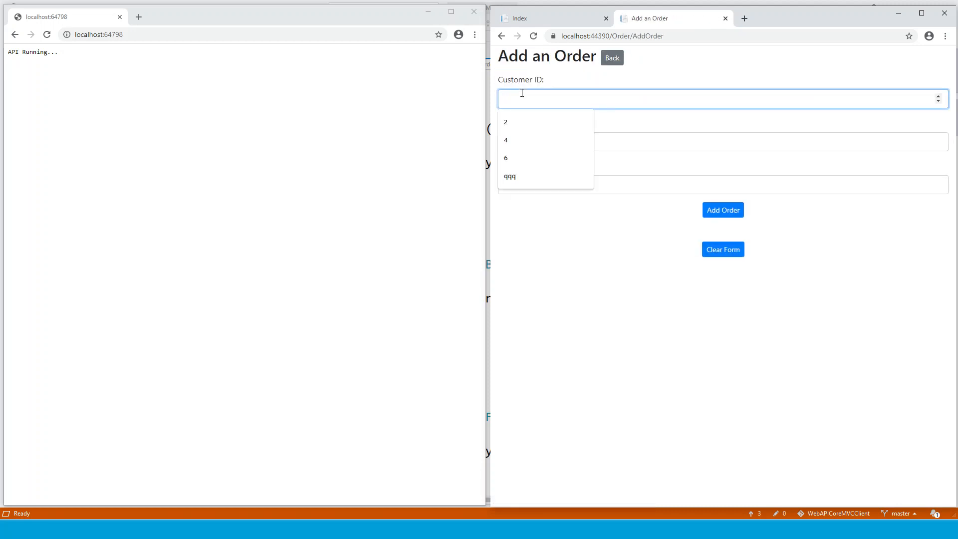
{"action": "type", "text": "1"}
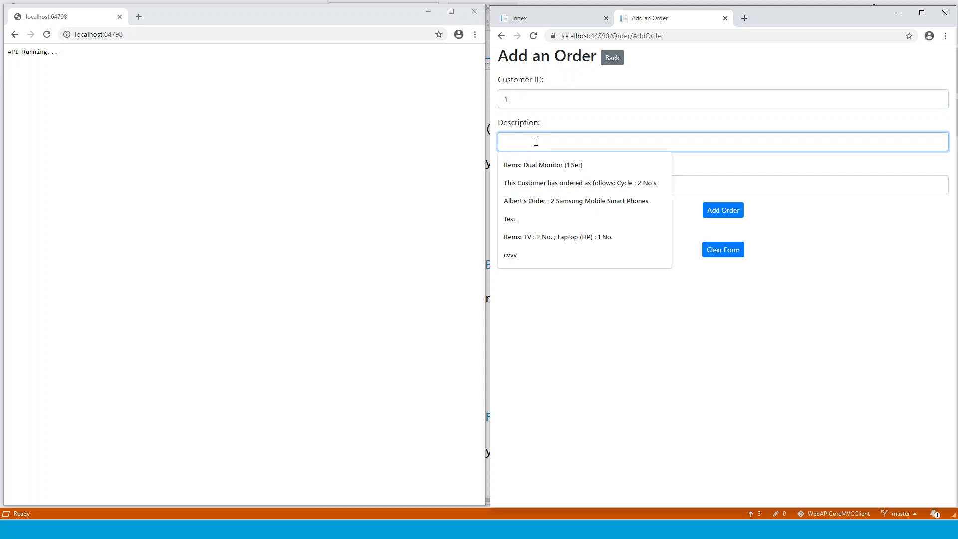
{"action": "left_click", "coordinate": [542, 164]}
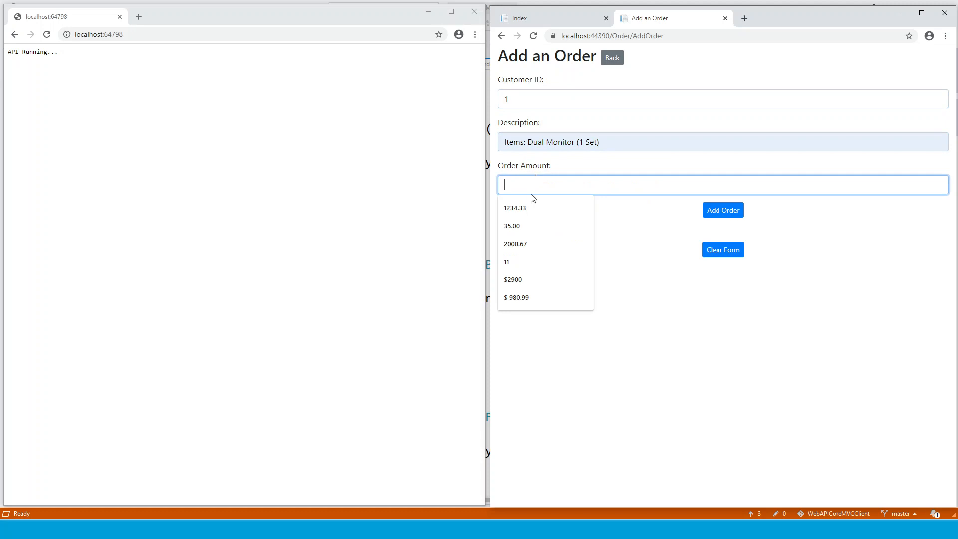
{"action": "left_click", "coordinate": [514, 207]}
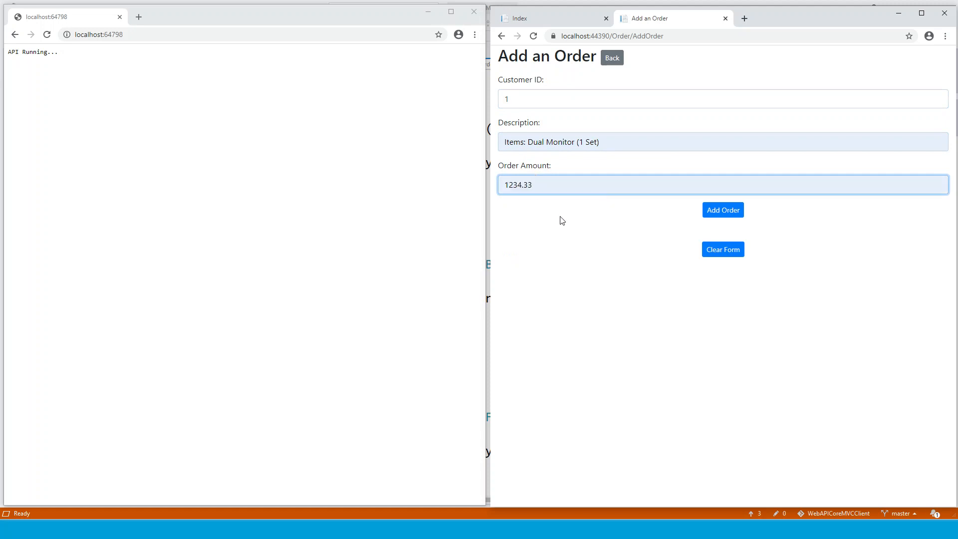
{"action": "mouse_move", "coordinate": [703, 215]}
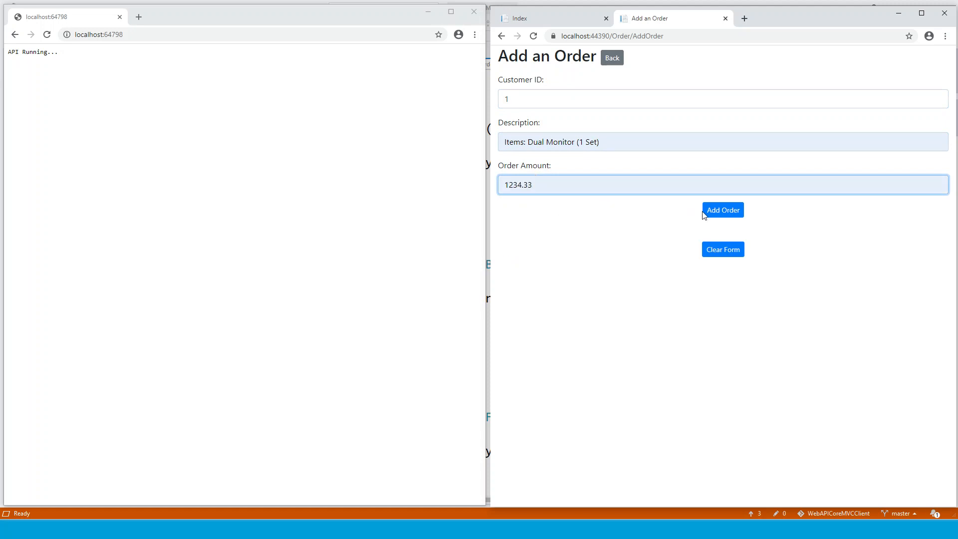
{"action": "left_click", "coordinate": [723, 210]}
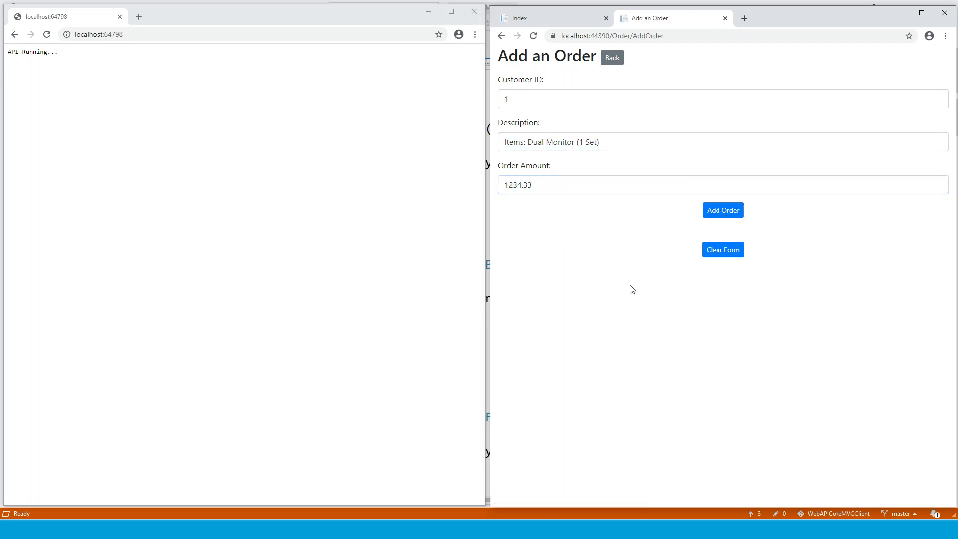
{"action": "mouse_move", "coordinate": [559, 322]}
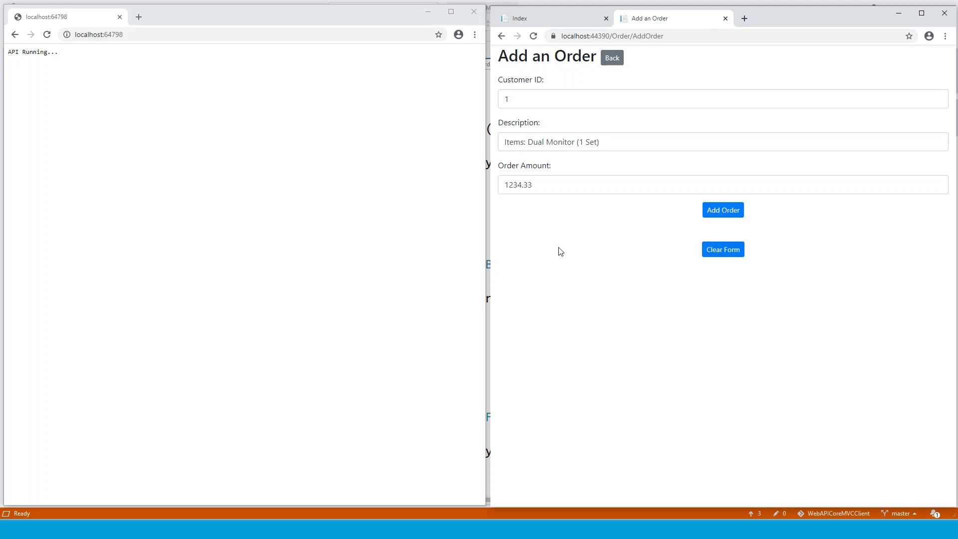
{"action": "mouse_move", "coordinate": [612, 58]}
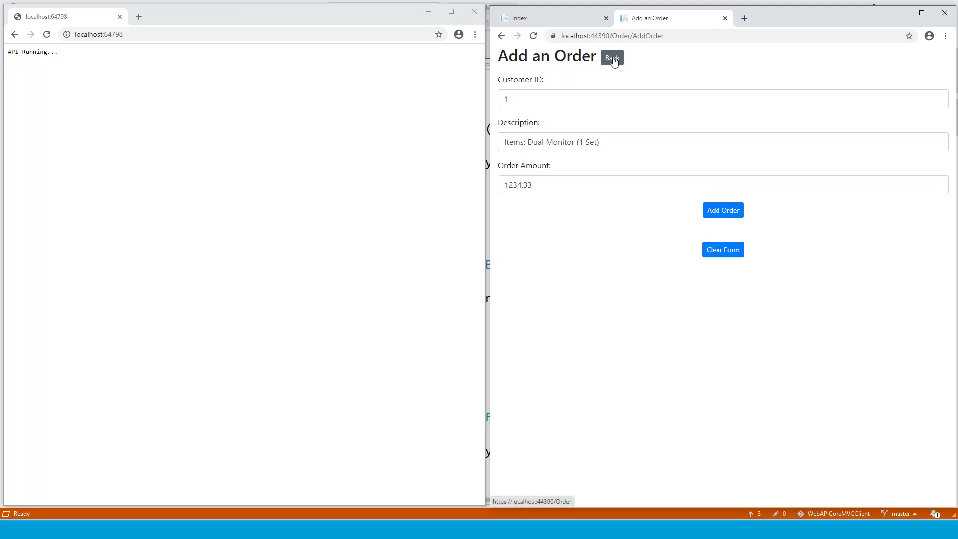
{"action": "mouse_move", "coordinate": [723, 249]}
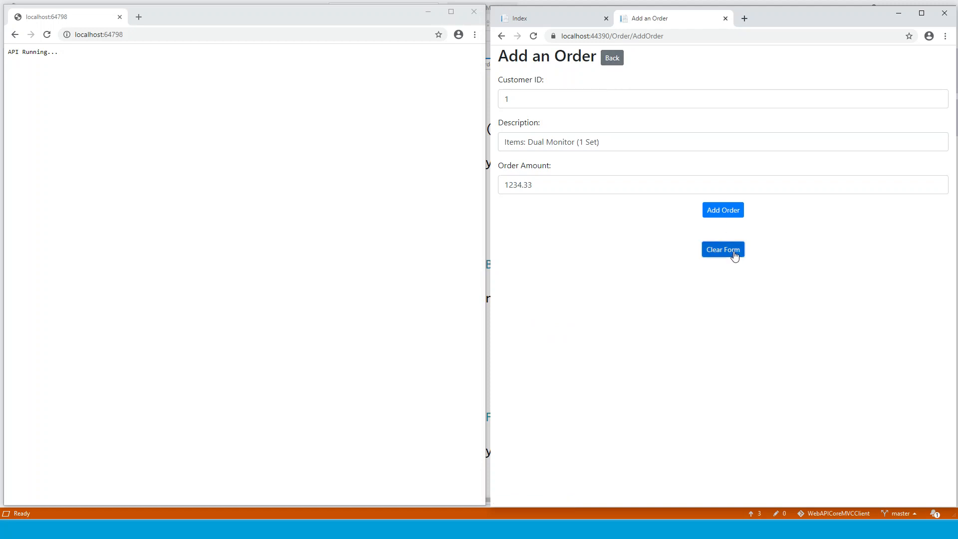
{"action": "left_click", "coordinate": [723, 250]}
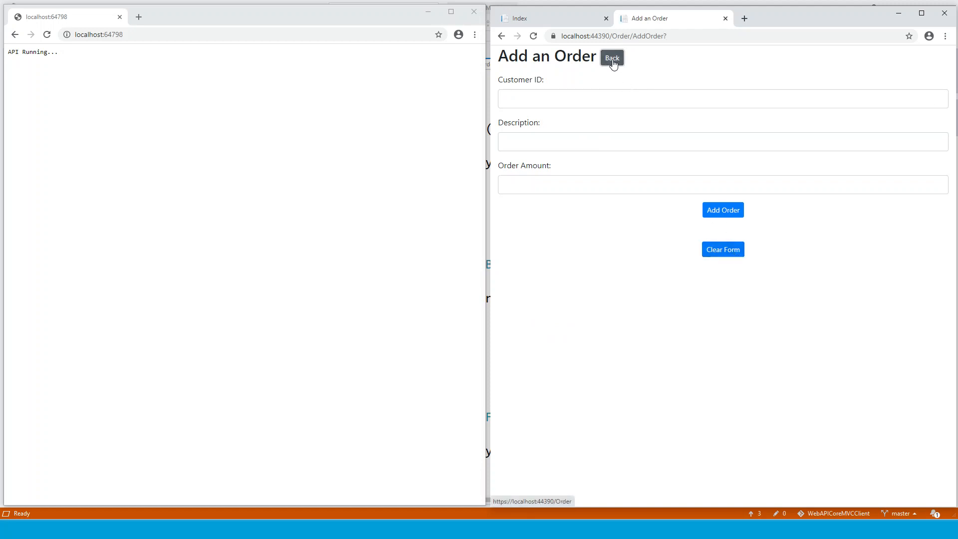
- Return to the Orders list and check that no new customer 1 order exists
{"action": "left_click", "coordinate": [611, 57]}
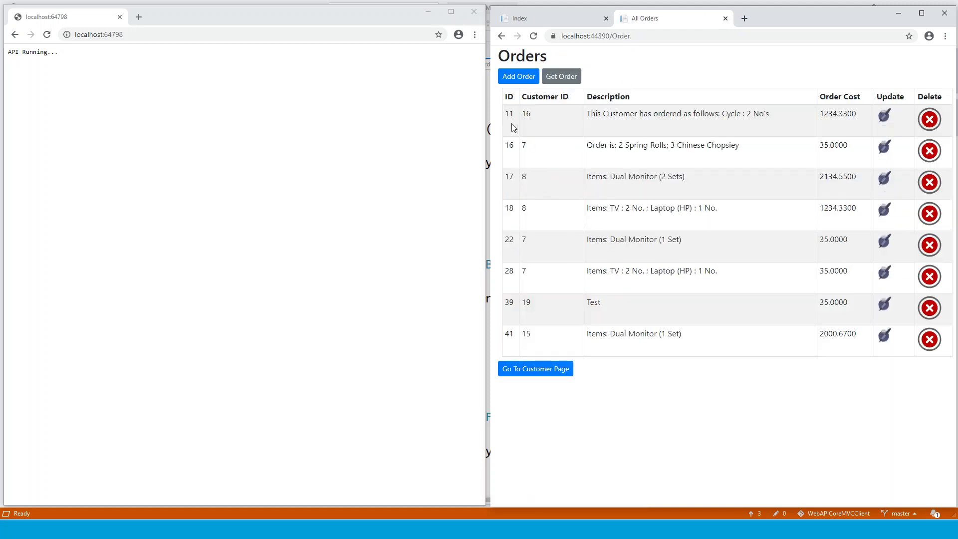
{"action": "mouse_move", "coordinate": [546, 308]}
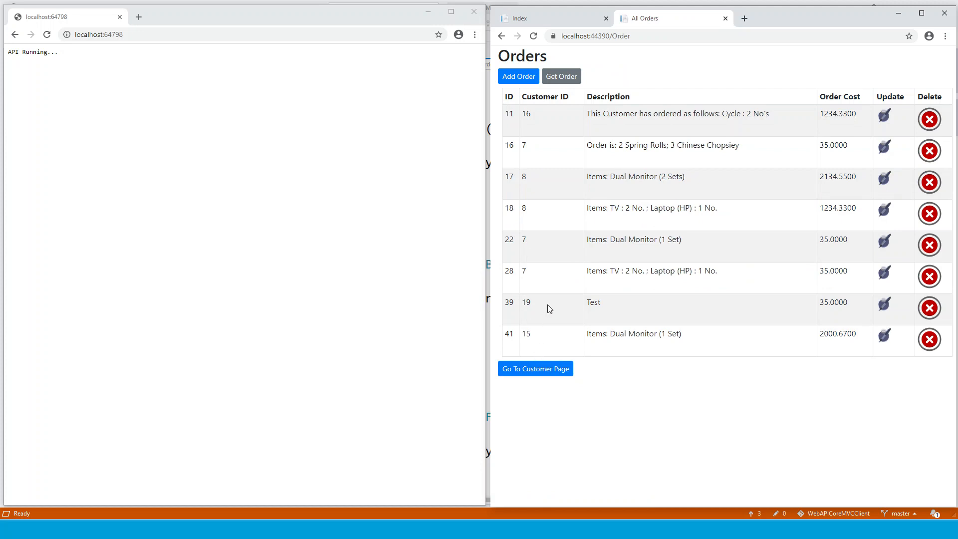
{"action": "mouse_move", "coordinate": [544, 356]}
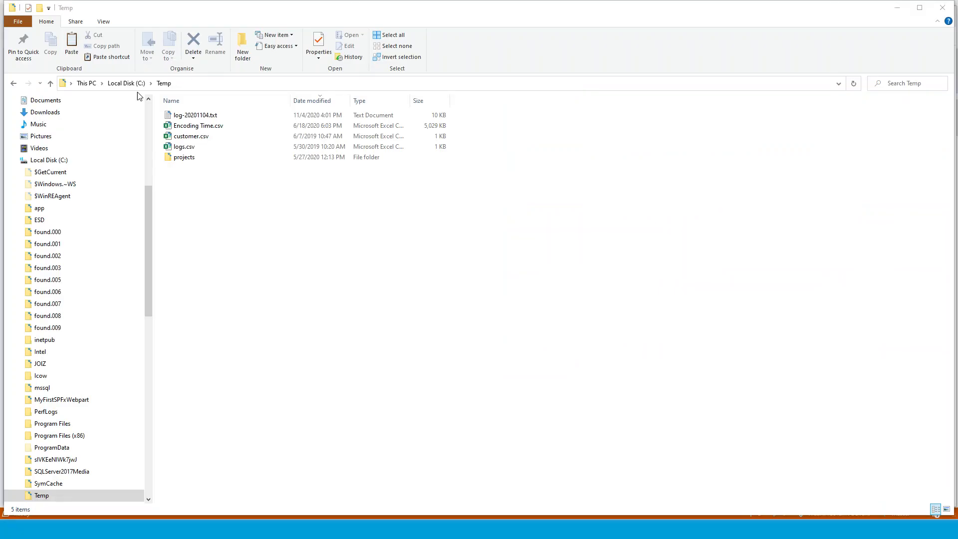
{"action": "mouse_move", "coordinate": [213, 93]}
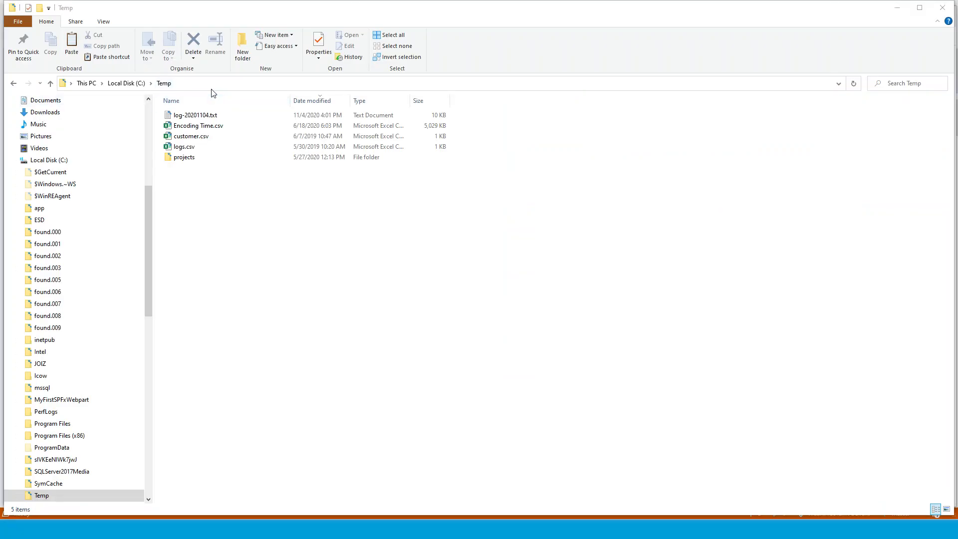
{"action": "mouse_move", "coordinate": [208, 115]}
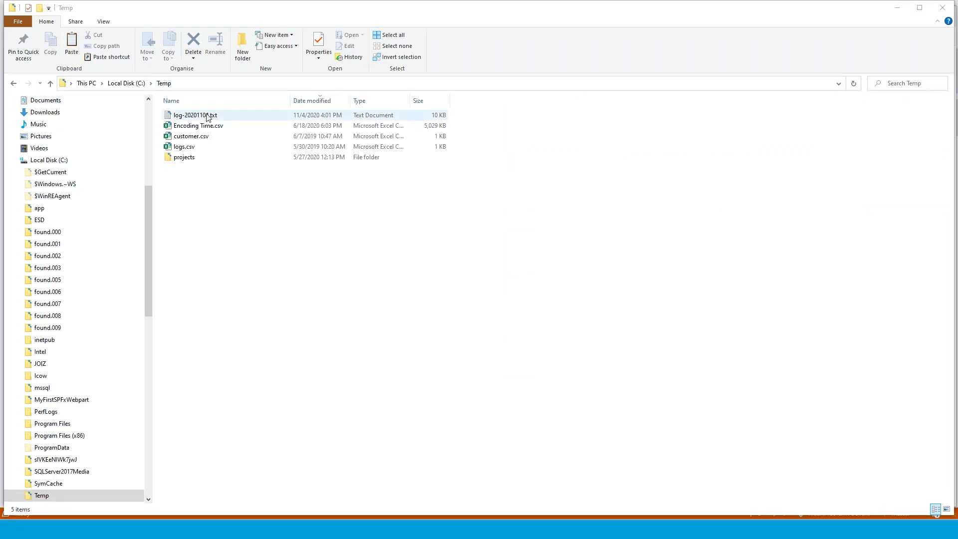
- Select log-20201104.txt in the C:\Temp folder
{"action": "left_click", "coordinate": [196, 114]}
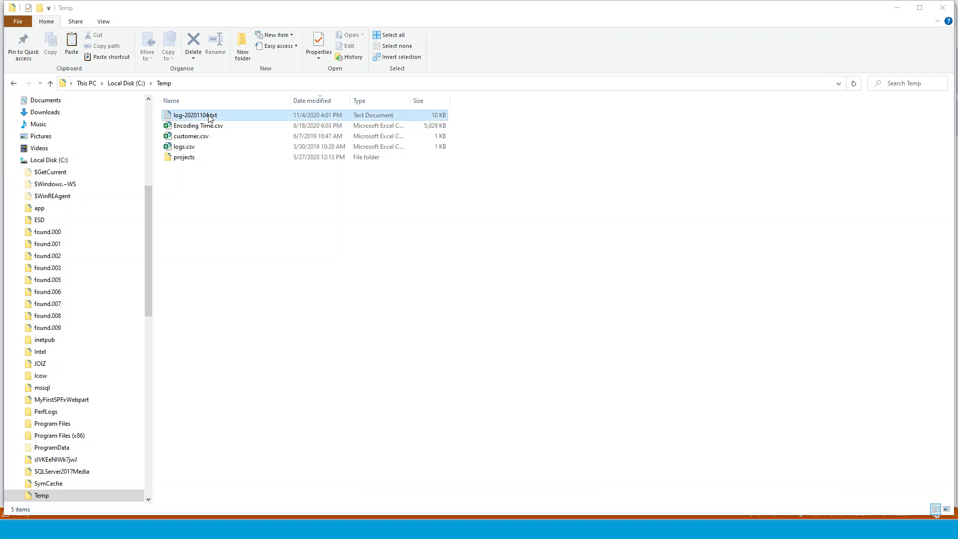
{"action": "double_click", "coordinate": [194, 115]}
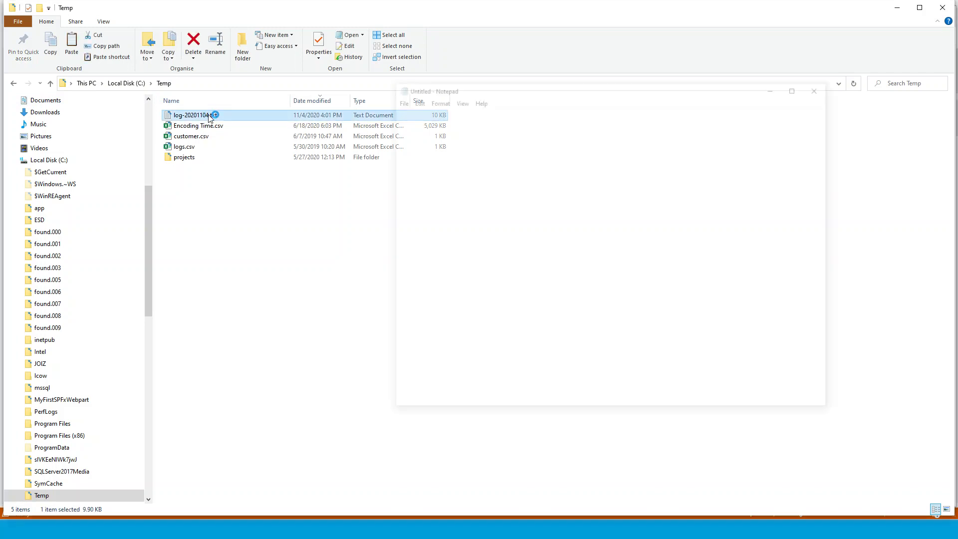
{"action": "double_click", "coordinate": [196, 115]}
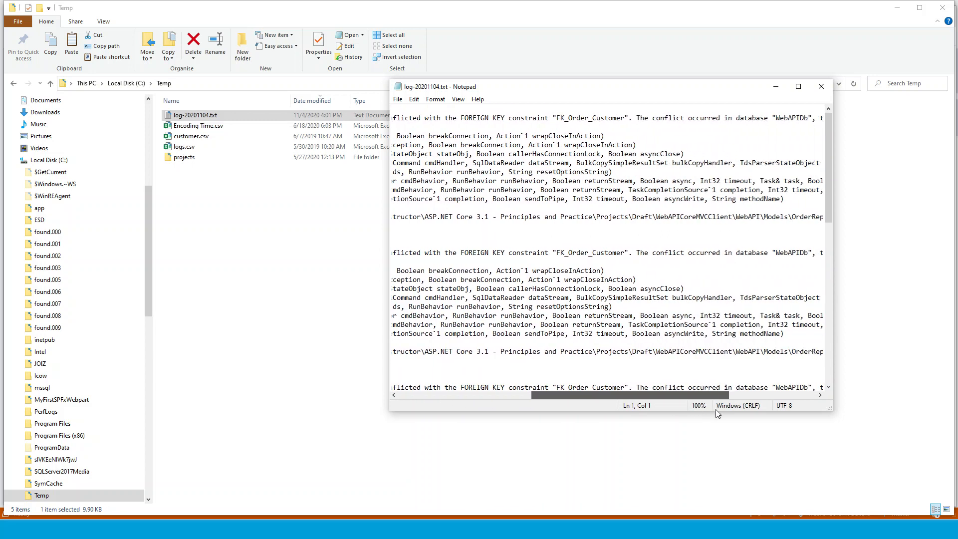
{"action": "scroll", "scroll_direction": "right", "scroll_amount": 3}
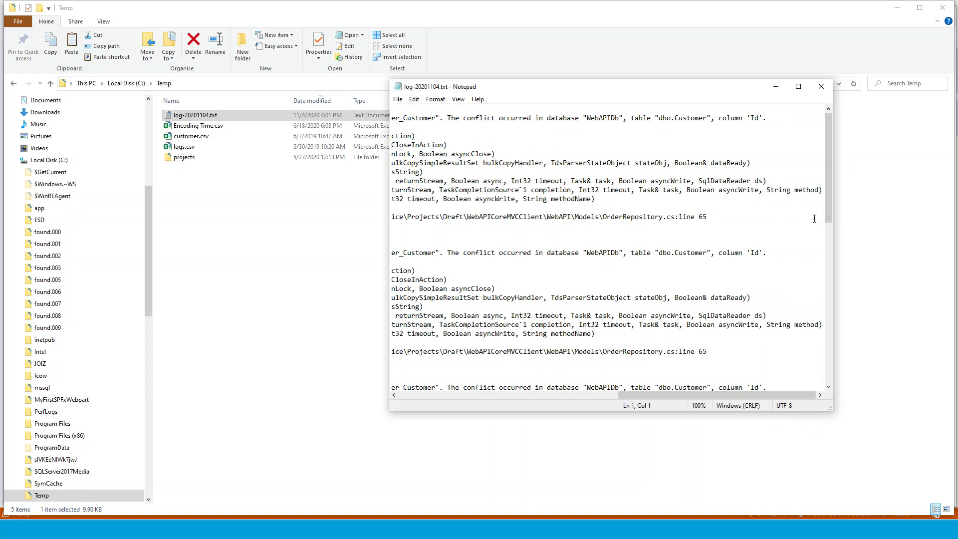
{"action": "mouse_move", "coordinate": [774, 245]}
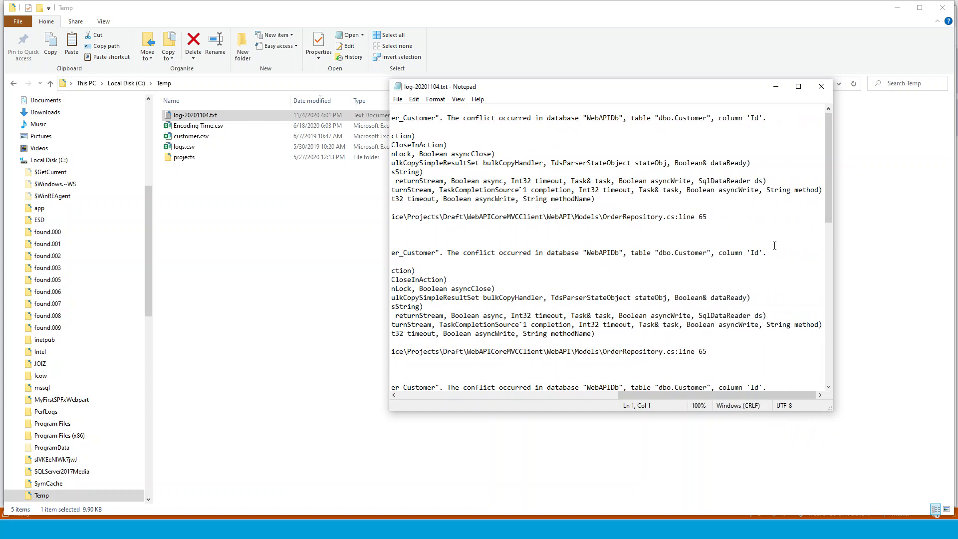
{"action": "left_click", "coordinate": [822, 87]}
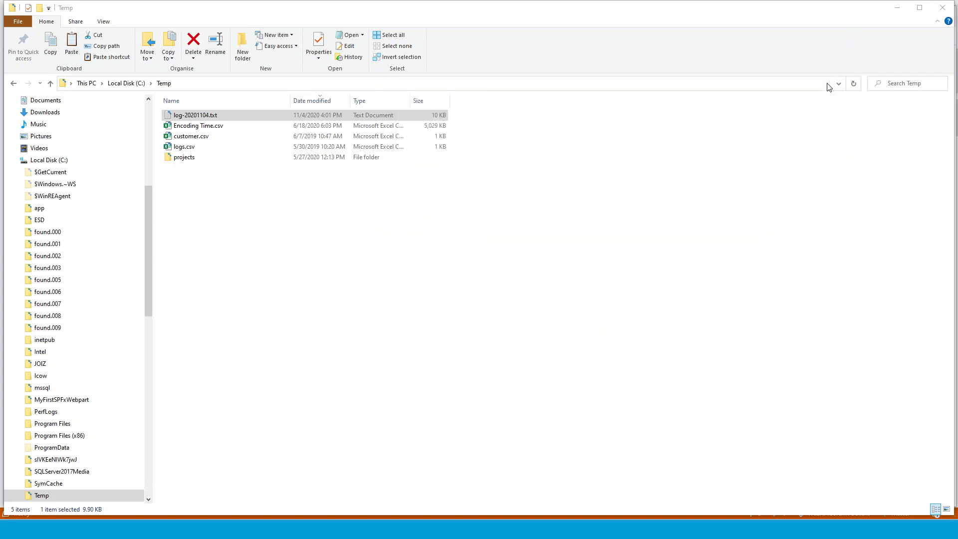